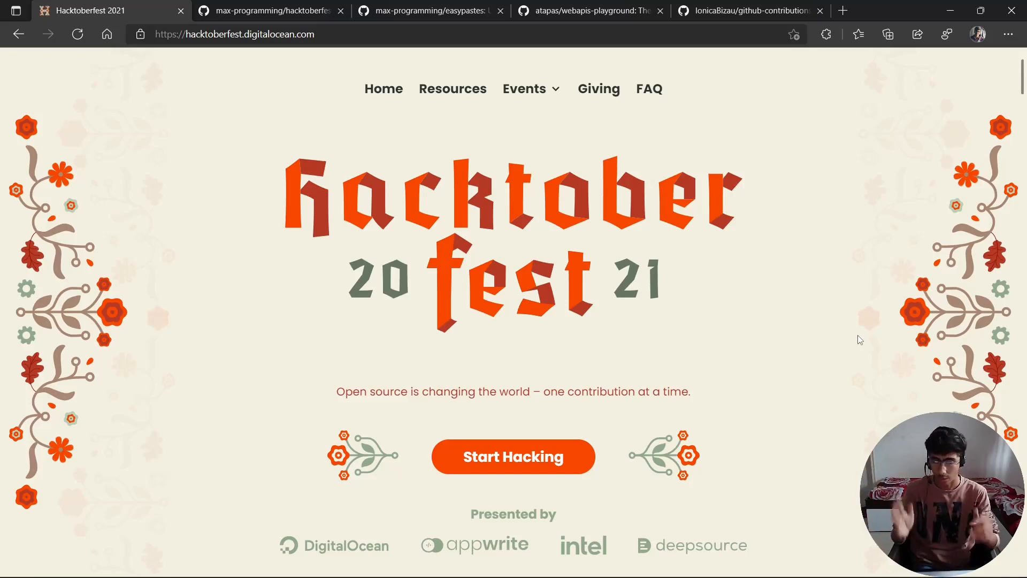
mouse_move(788, 224)
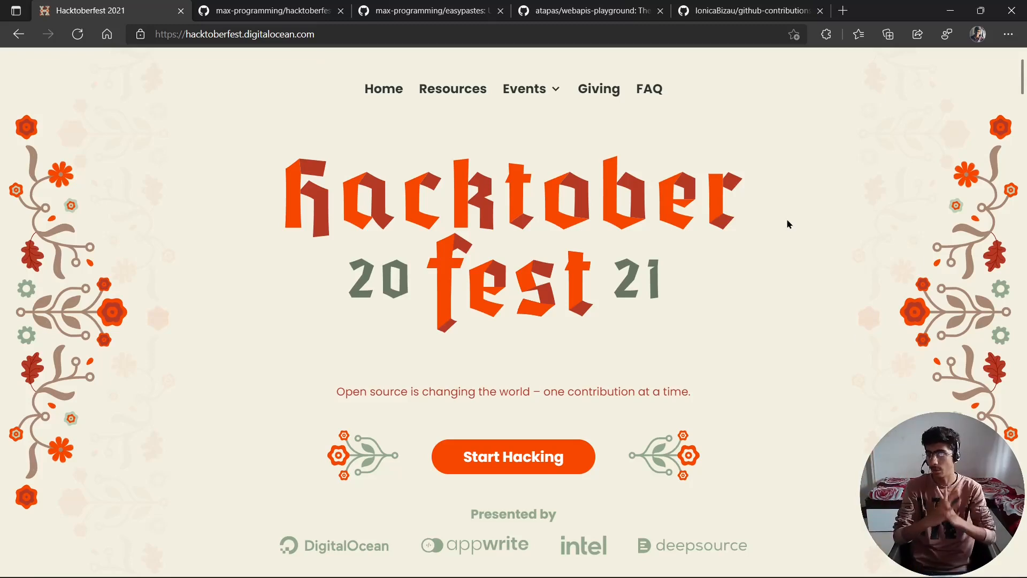
Step: Browse the Hacktoberfest 2021 home page and go to the Max Programming profile page
scroll("down", 3)
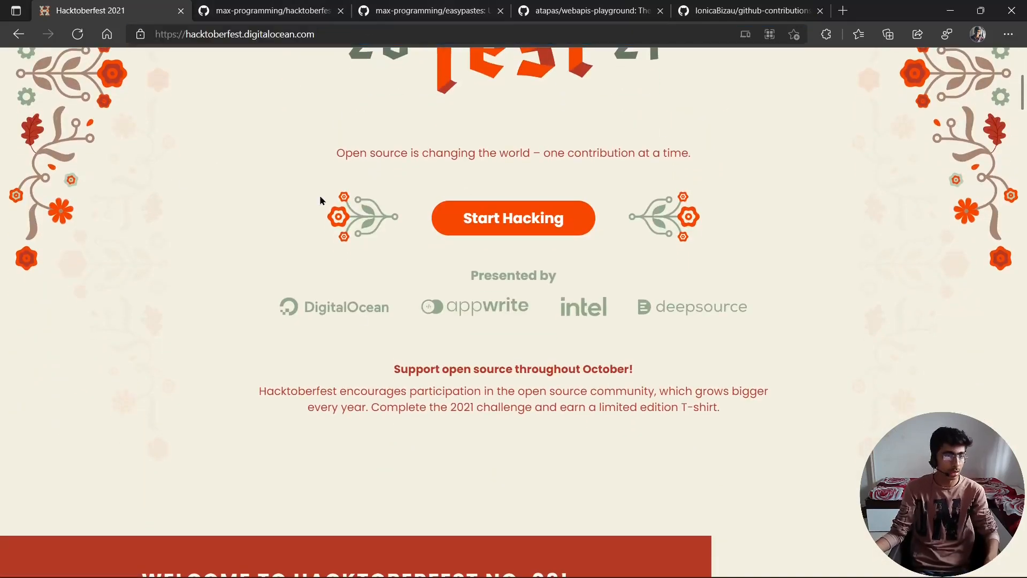
scroll("up", 3)
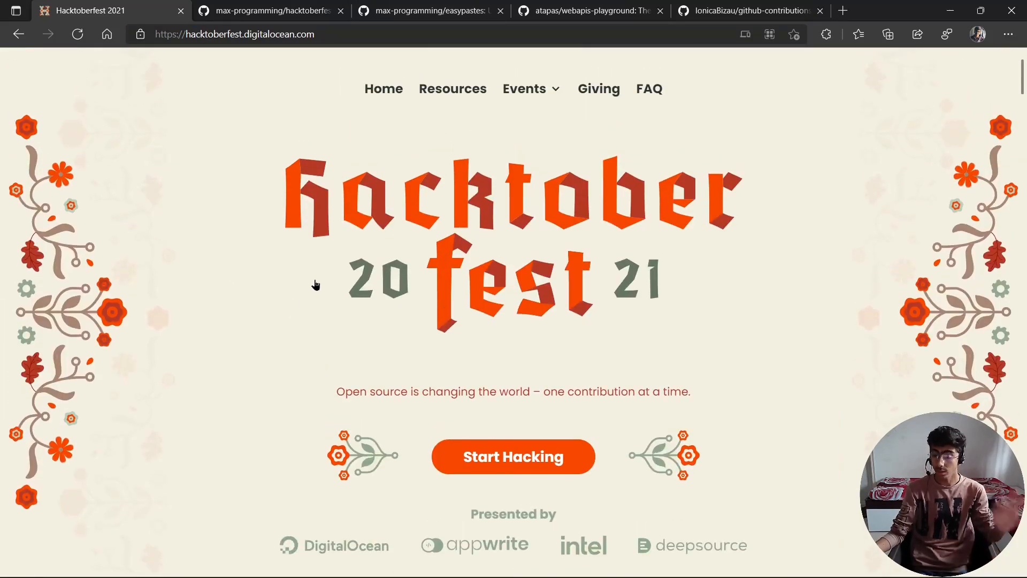
mouse_move(256, 268)
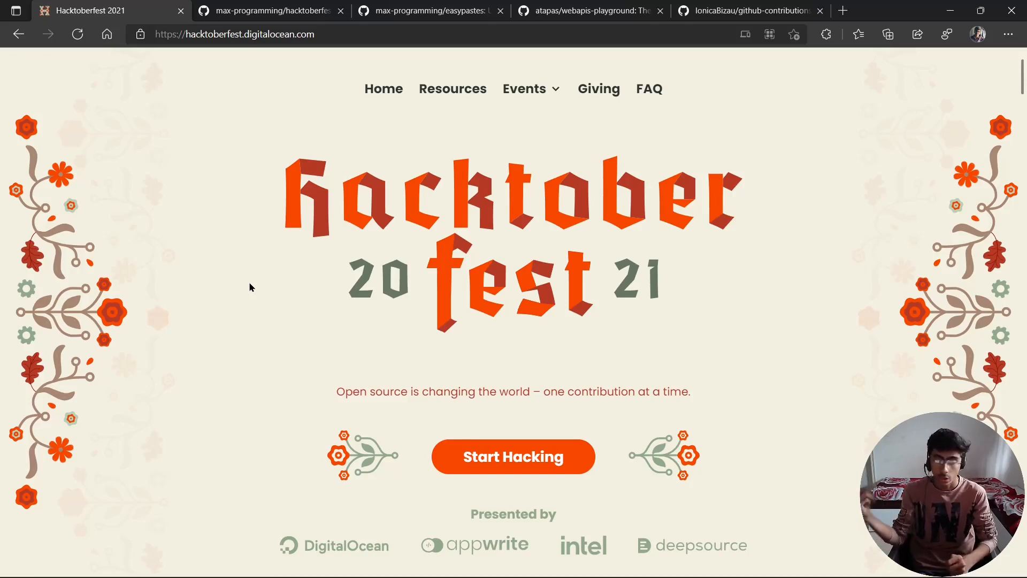
mouse_move(336, 355)
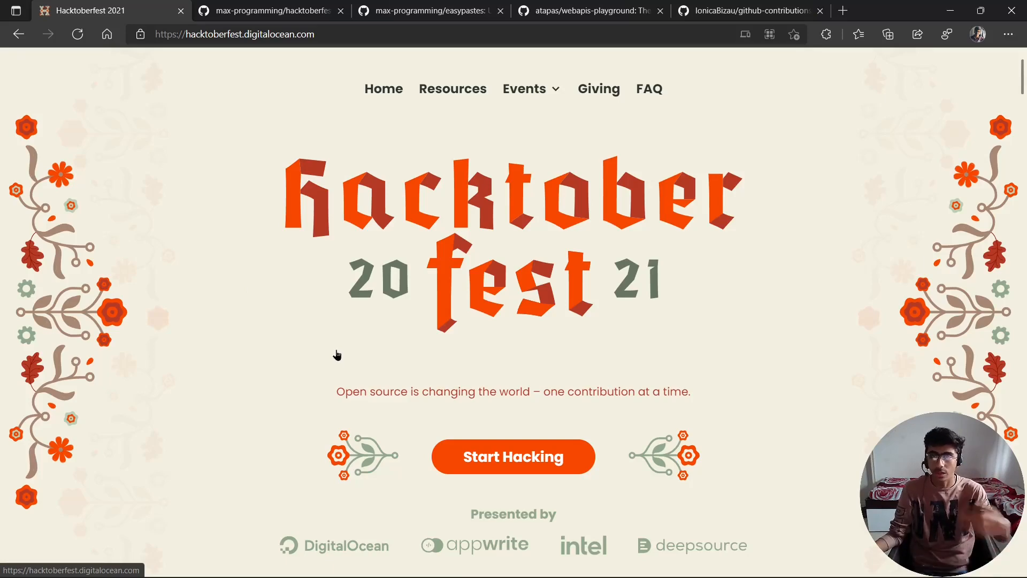
scroll("down", 3)
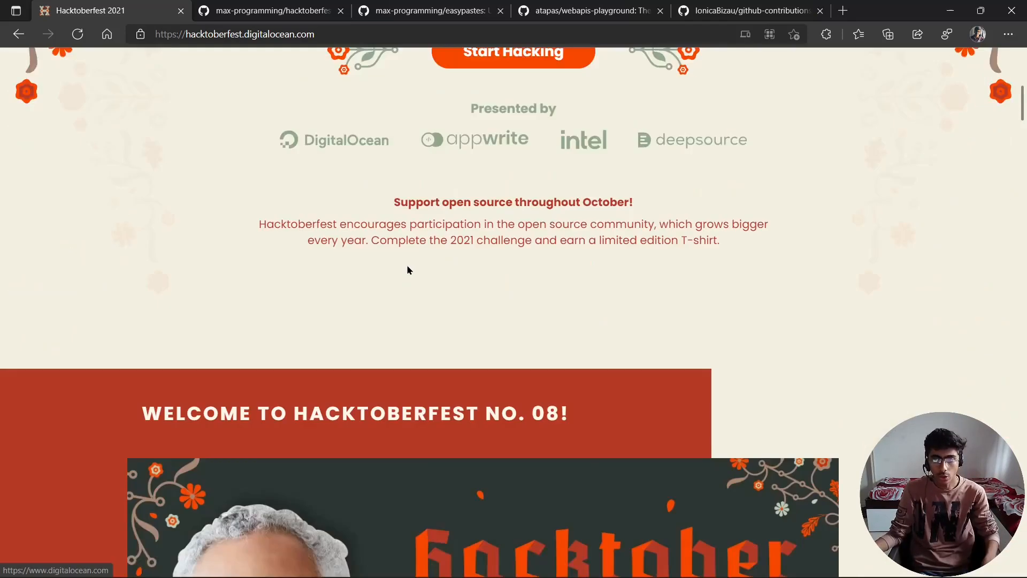
scroll("down", 3)
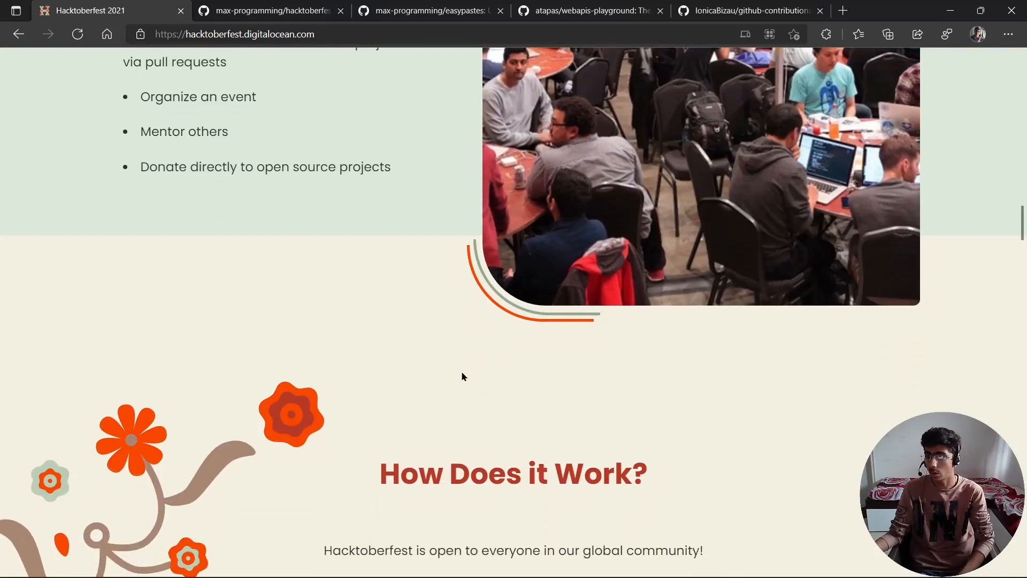
scroll("up", 3)
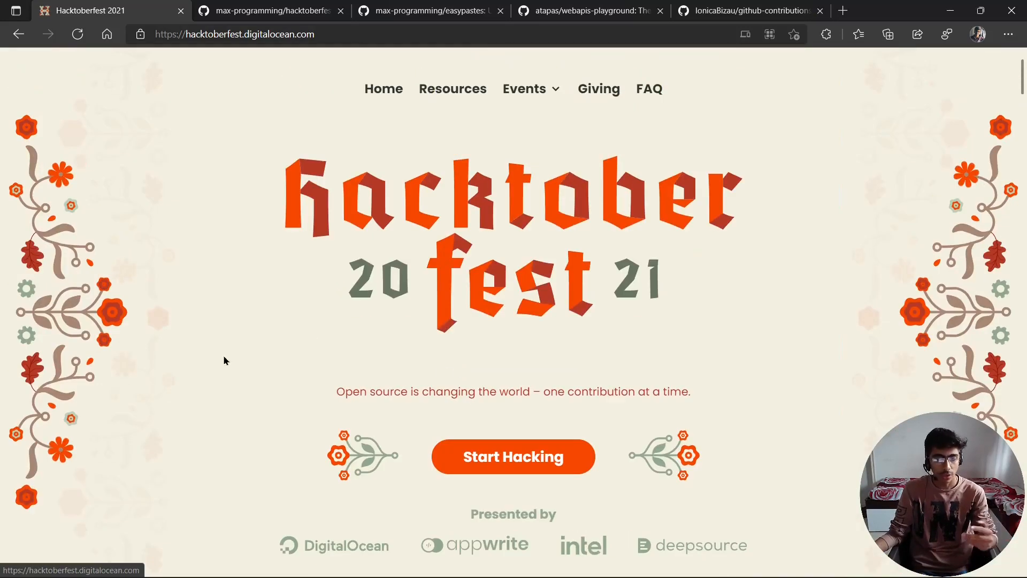
mouse_move(234, 171)
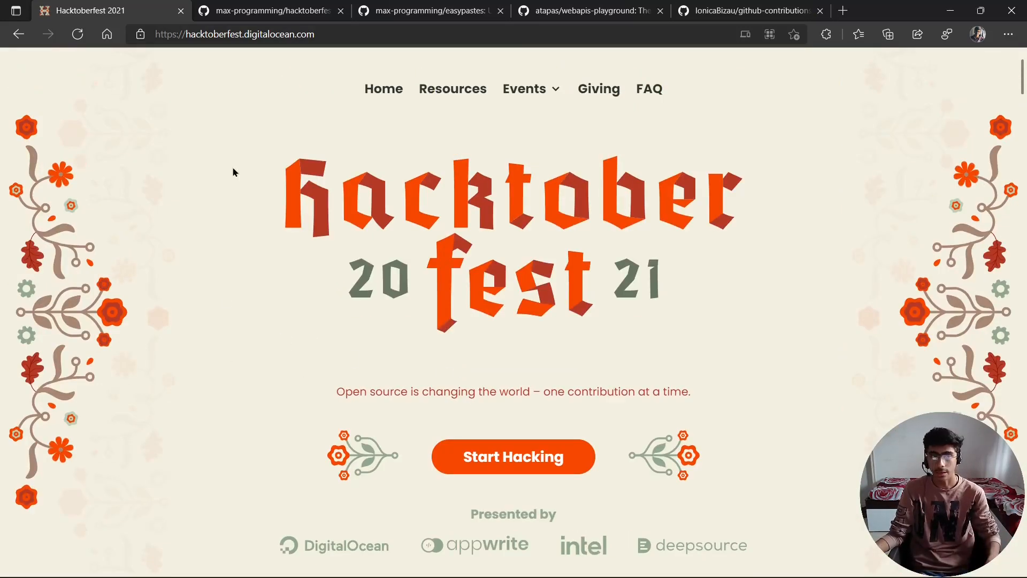
left_click(512, 457)
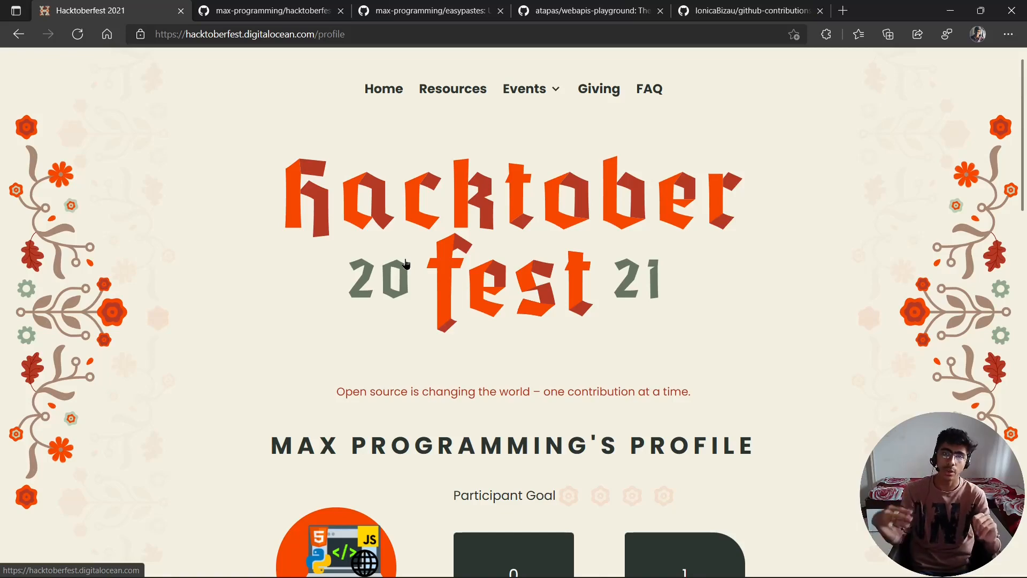
mouse_move(385, 322)
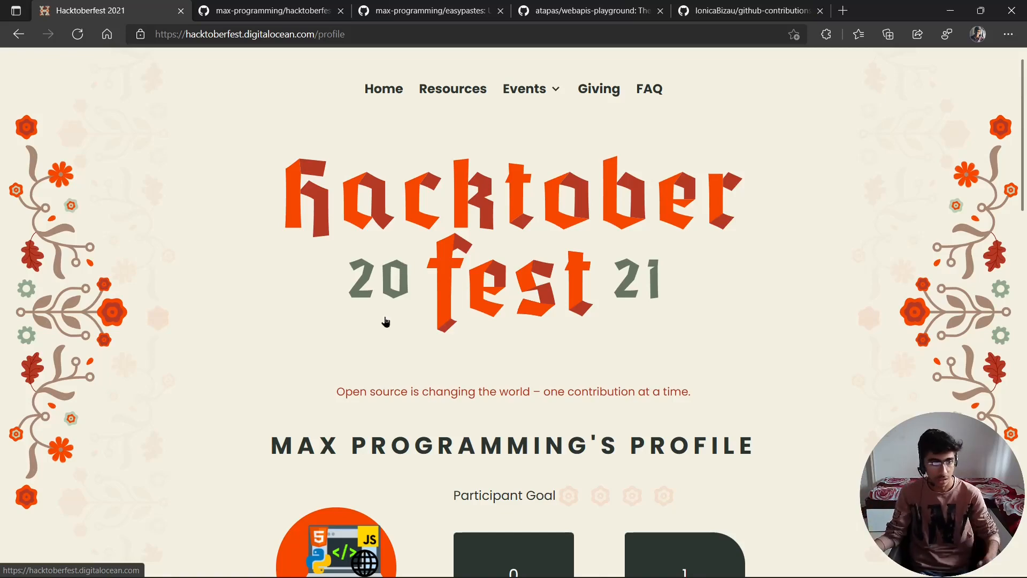
scroll("down", 3)
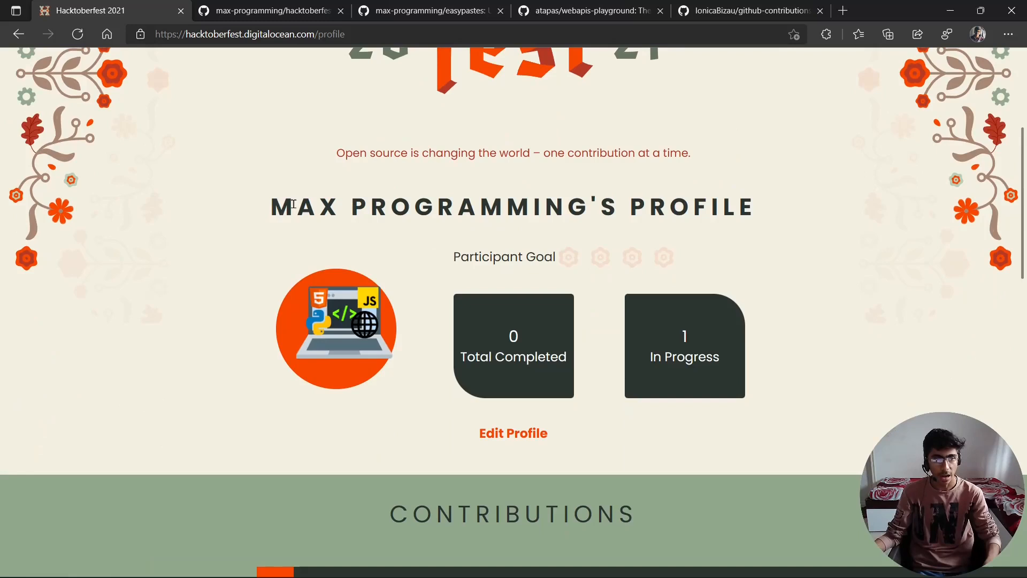
scroll("down", 3)
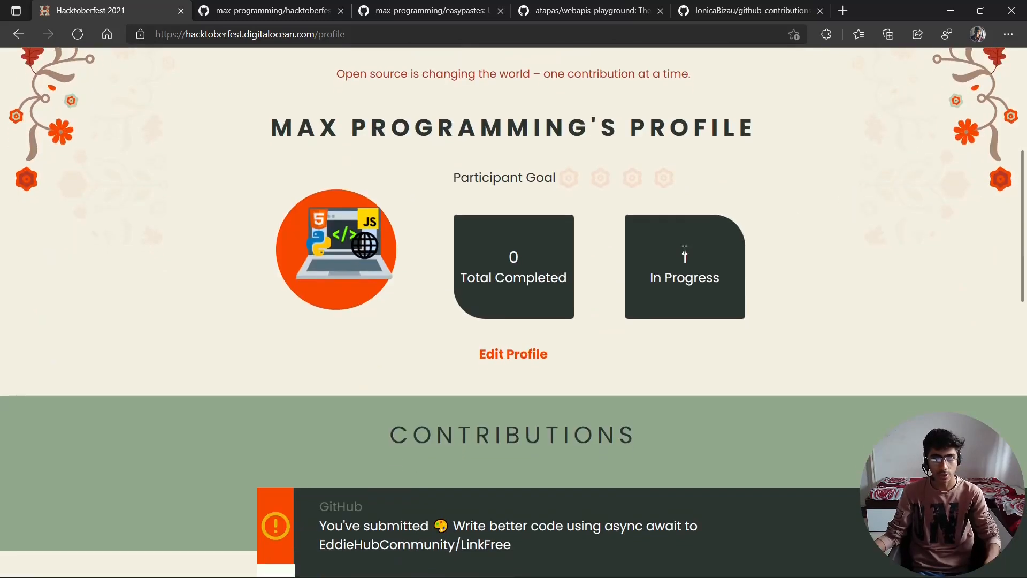
double_click(513, 277)
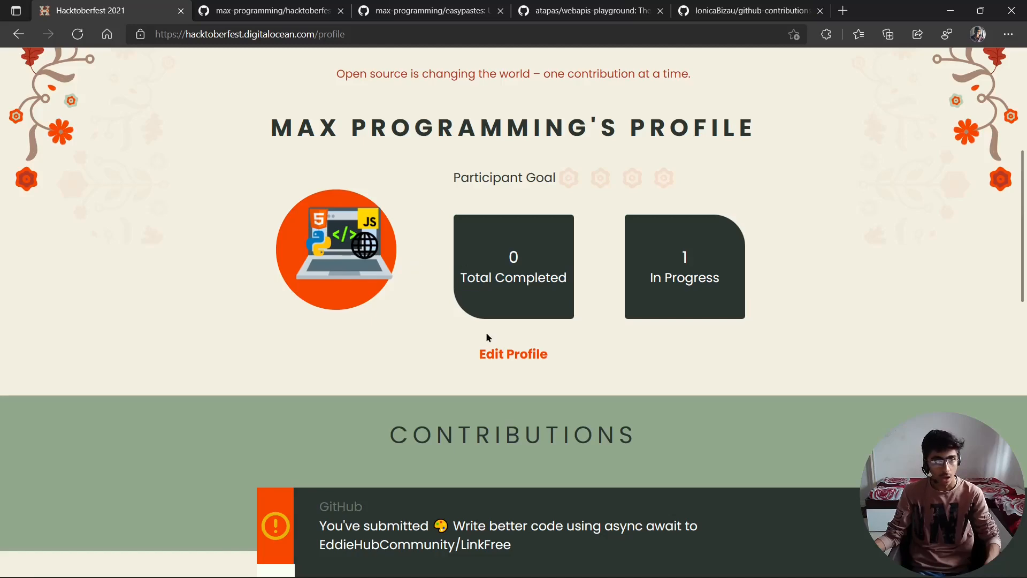
scroll("down", 3)
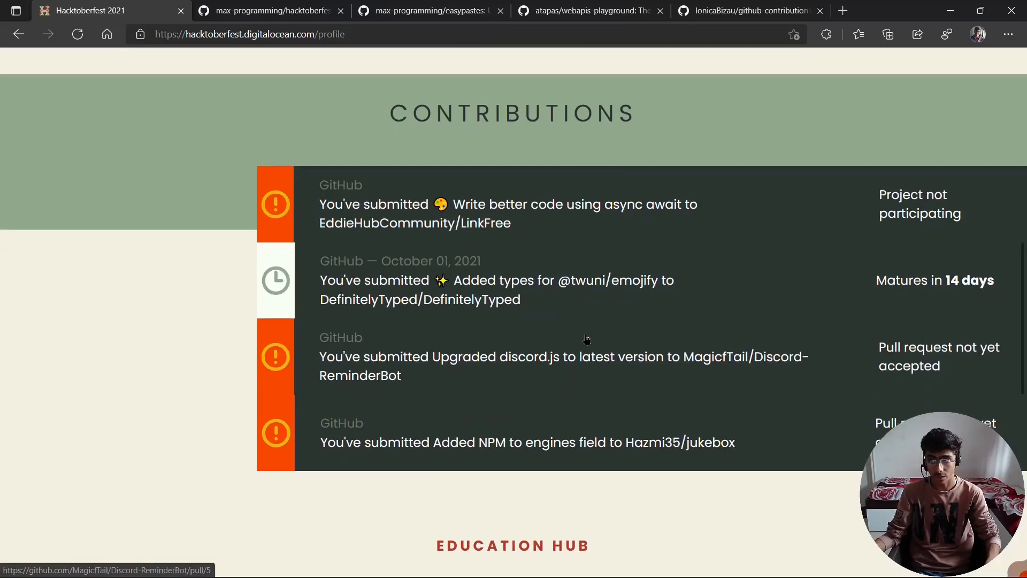
scroll("down", 3)
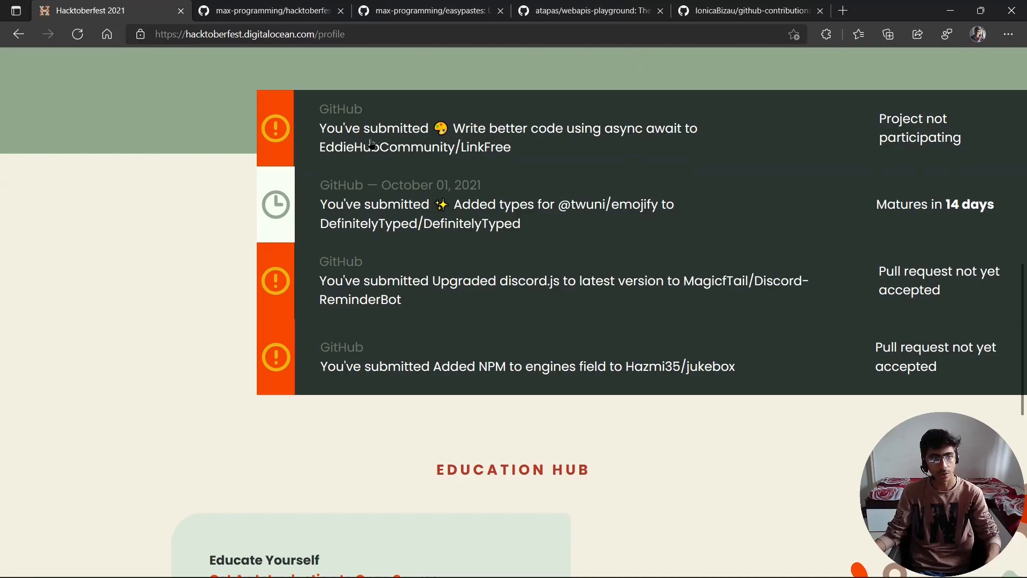
double_click(920, 127)
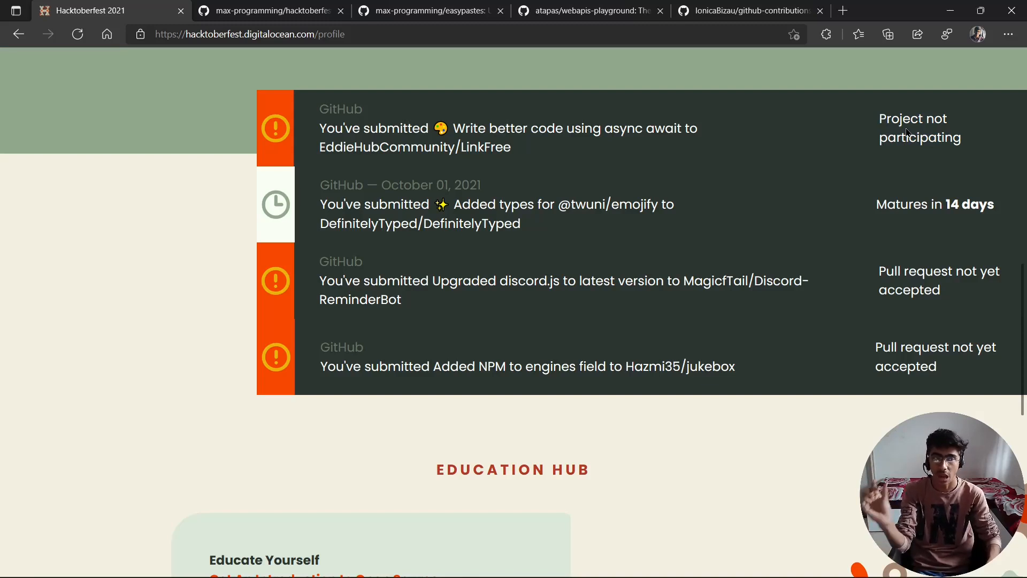
mouse_move(537, 256)
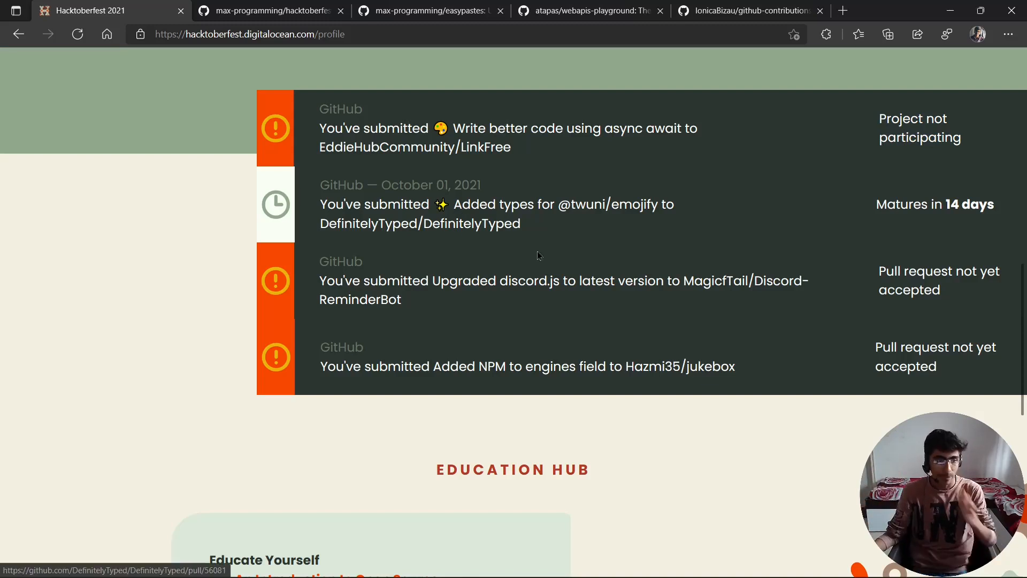
mouse_move(357, 217)
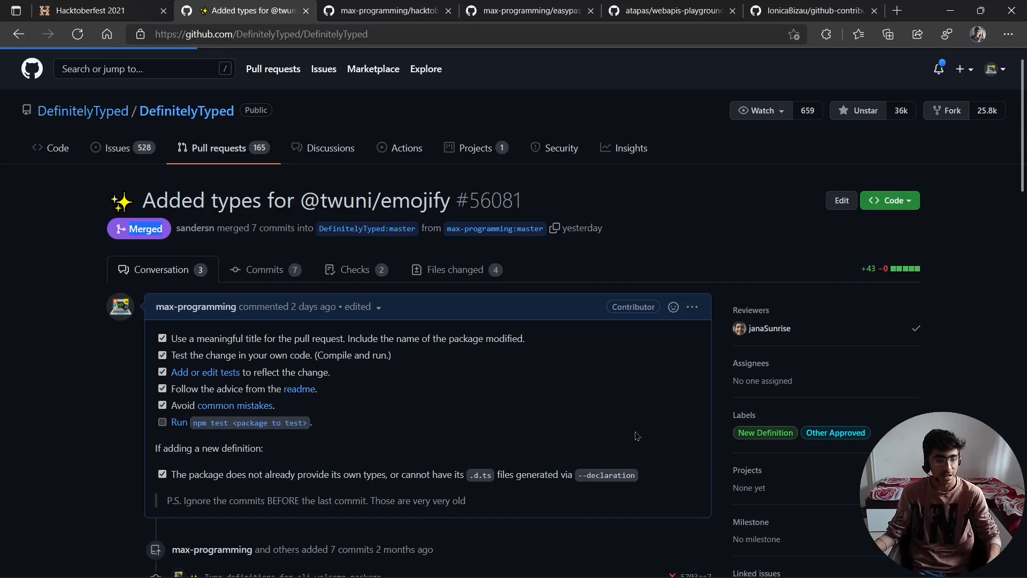
Step: Close the merged emojify types pull request and return to the Hacktoberfest contributions list
left_click(50, 147)
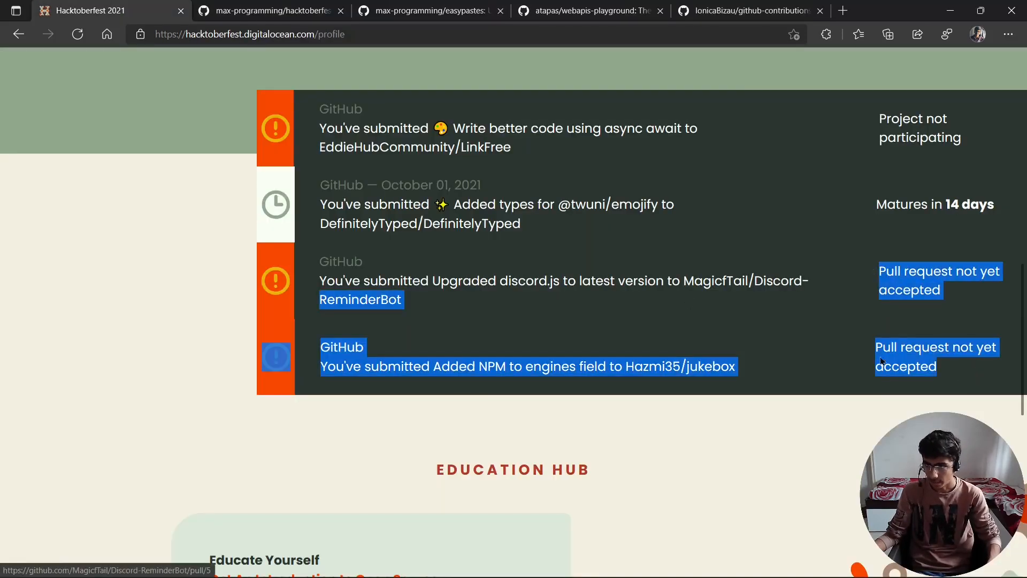
scroll("up", 3)
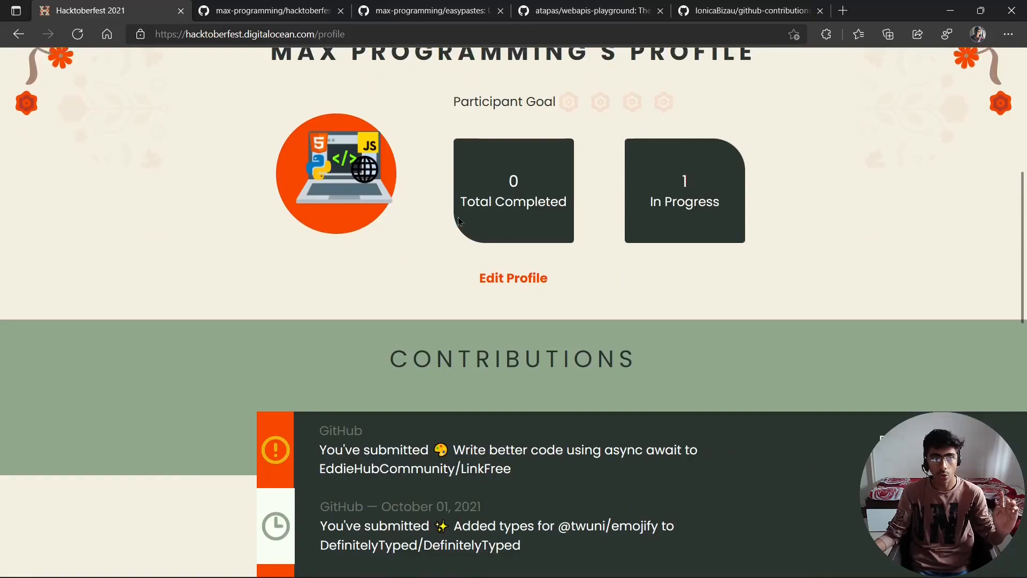
scroll("up", 3)
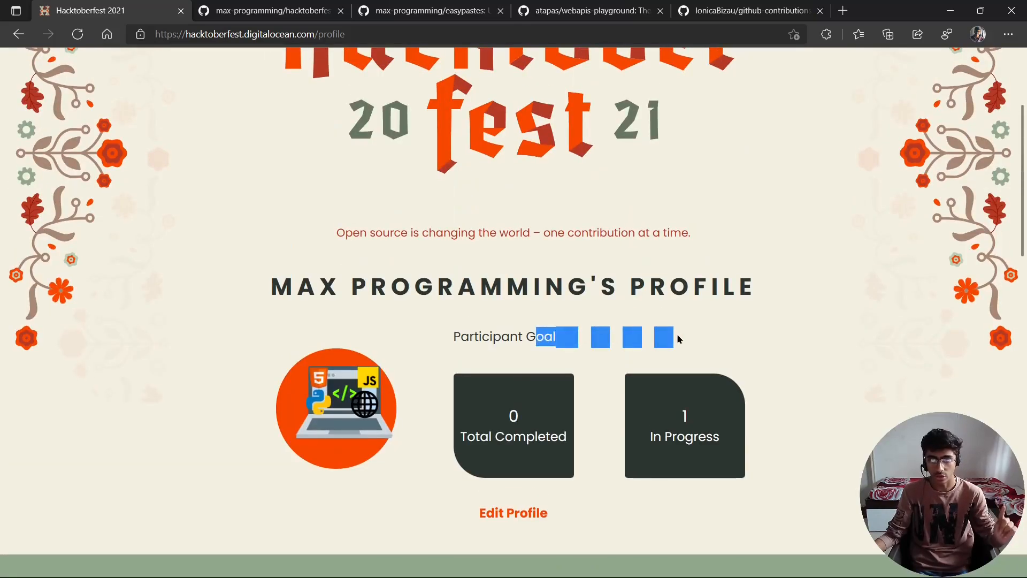
scroll("down", 3)
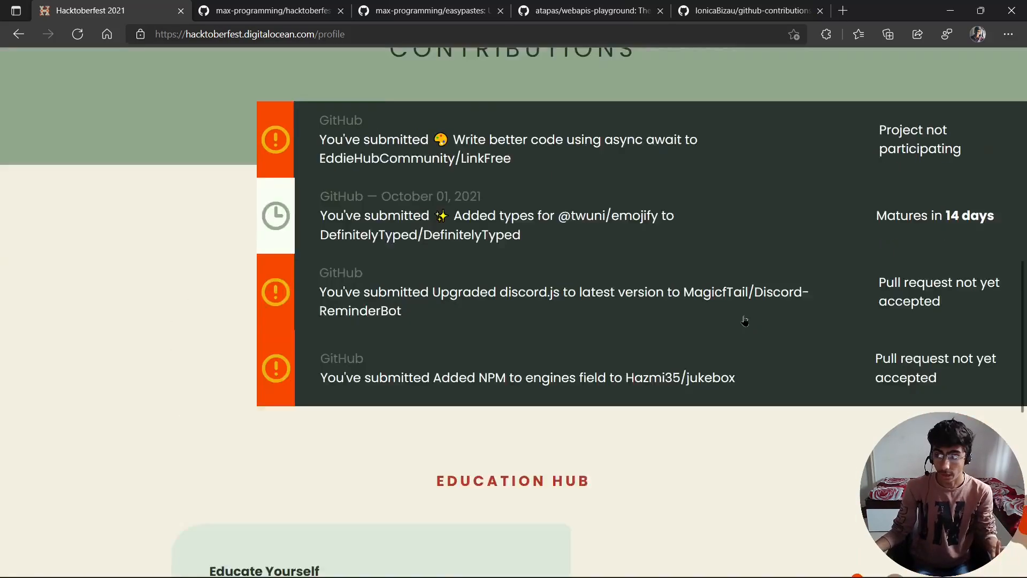
scroll("up", 3)
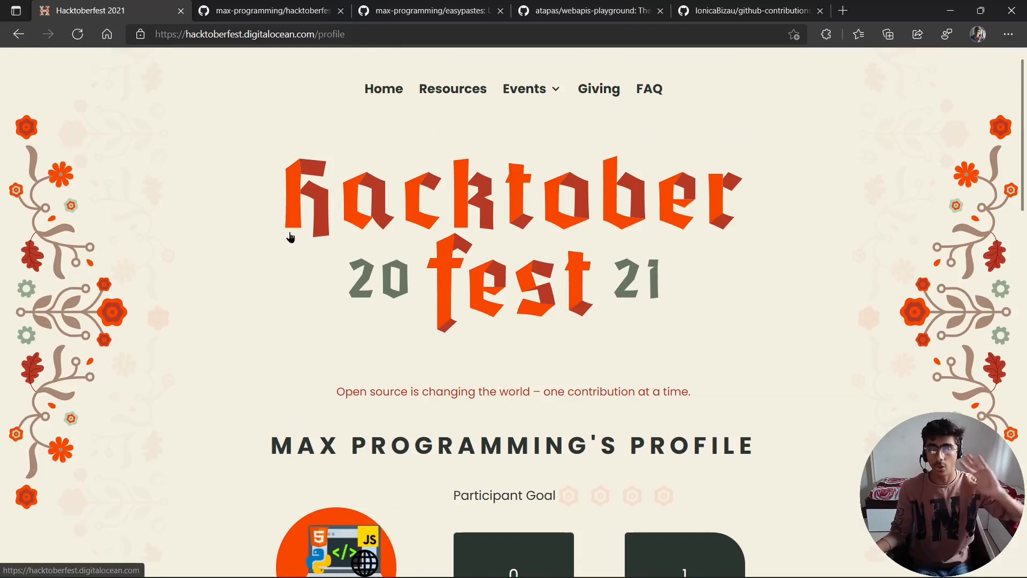
mouse_move(165, 262)
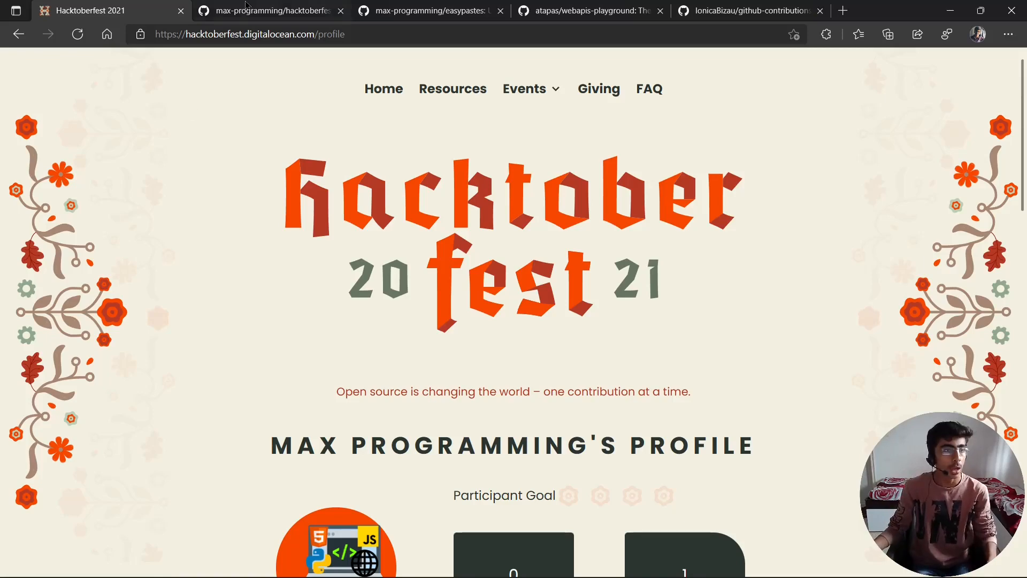
left_click(268, 11)
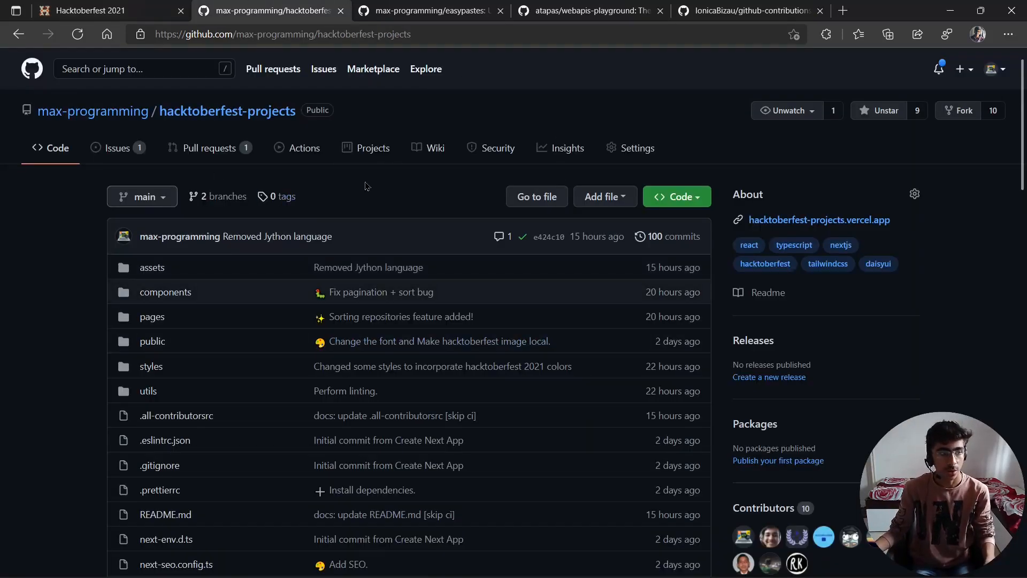
Step: Review the hacktoberfest-projects README and contributors, then launch hacktoberfest-projects.vercel.app from About
double_click(227, 110)
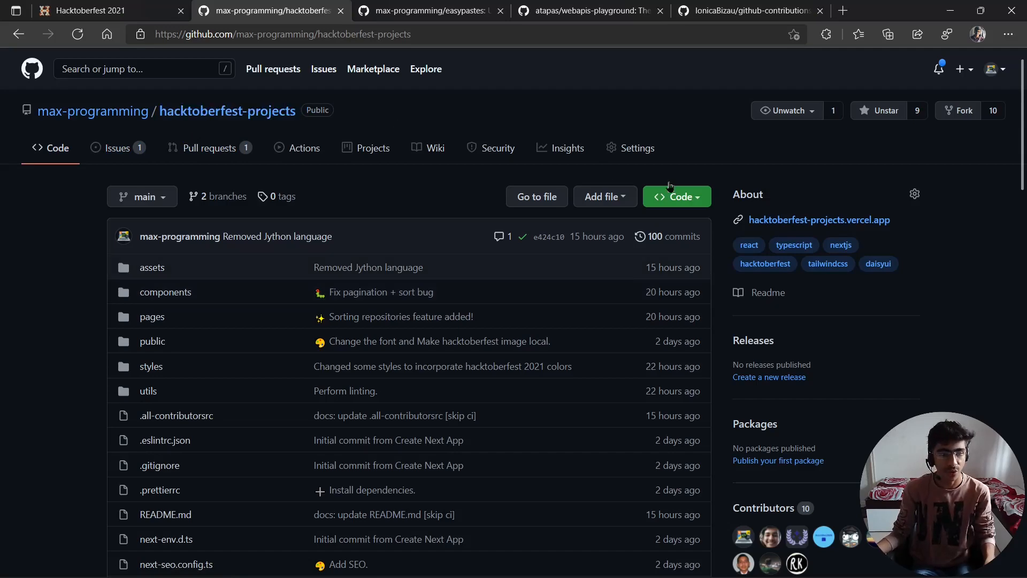
scroll("down", 3)
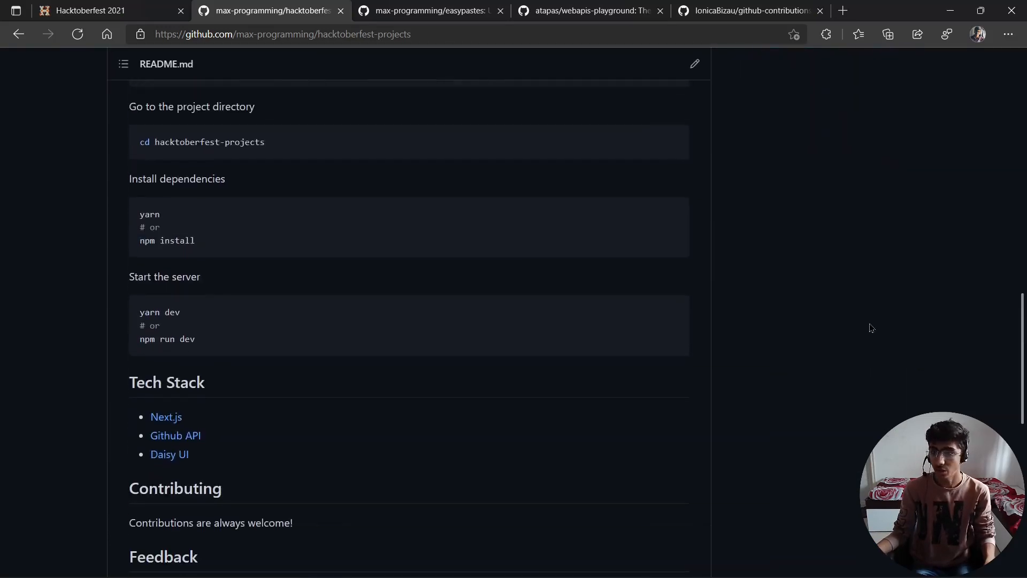
scroll("down", 3)
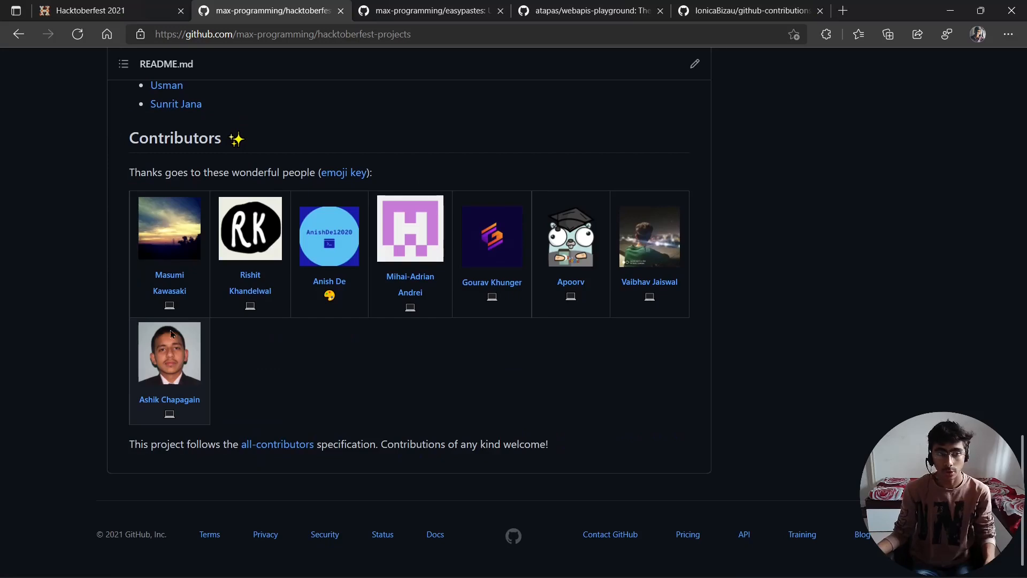
mouse_move(619, 306)
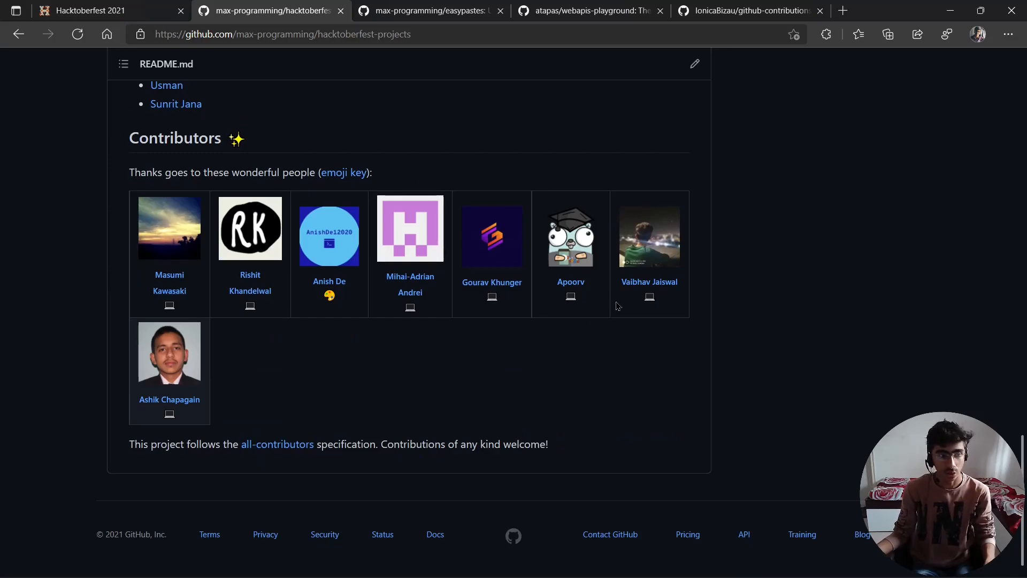
scroll("up", 3)
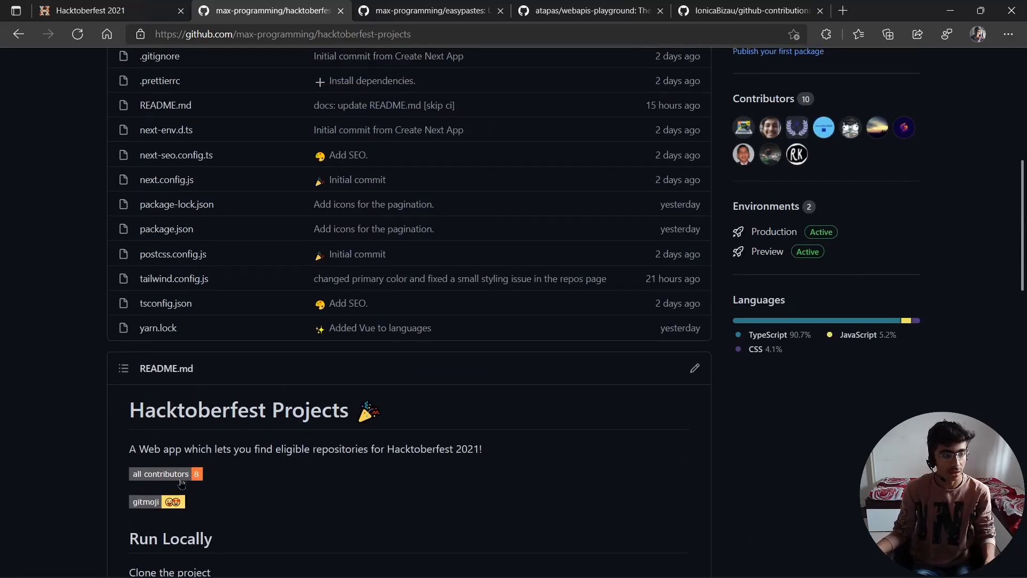
scroll("up", 3)
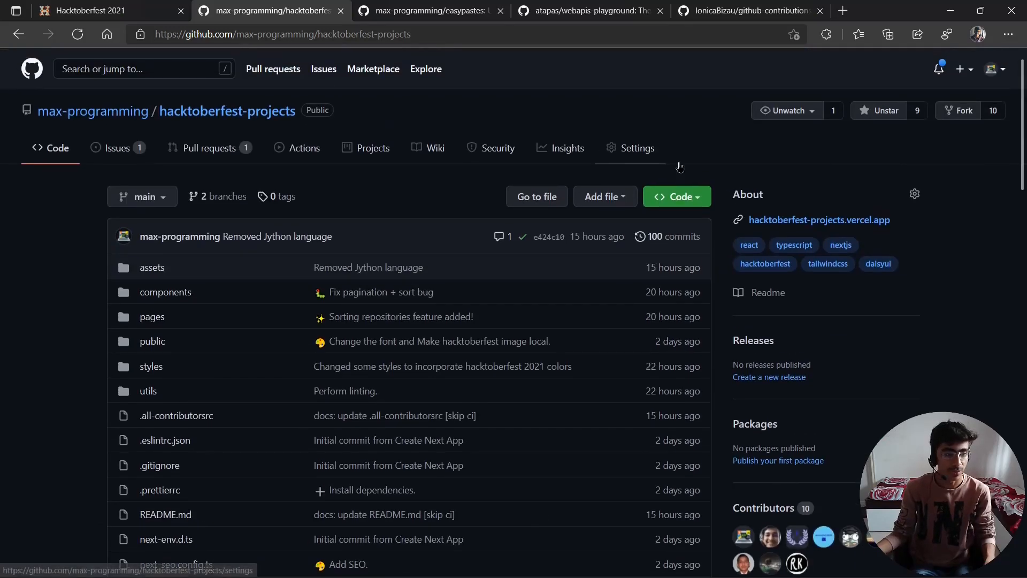
mouse_move(814, 219)
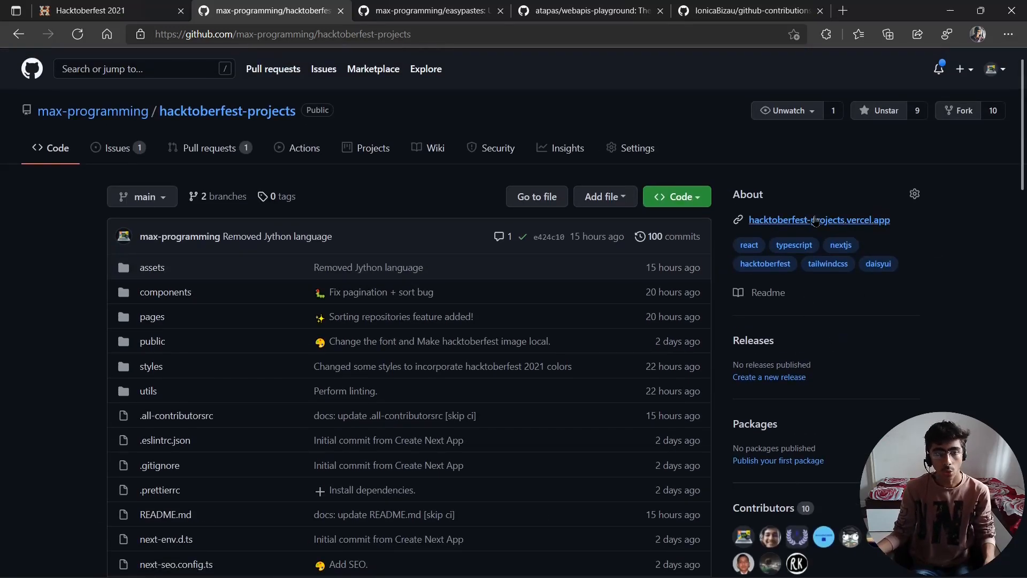
left_click(819, 219)
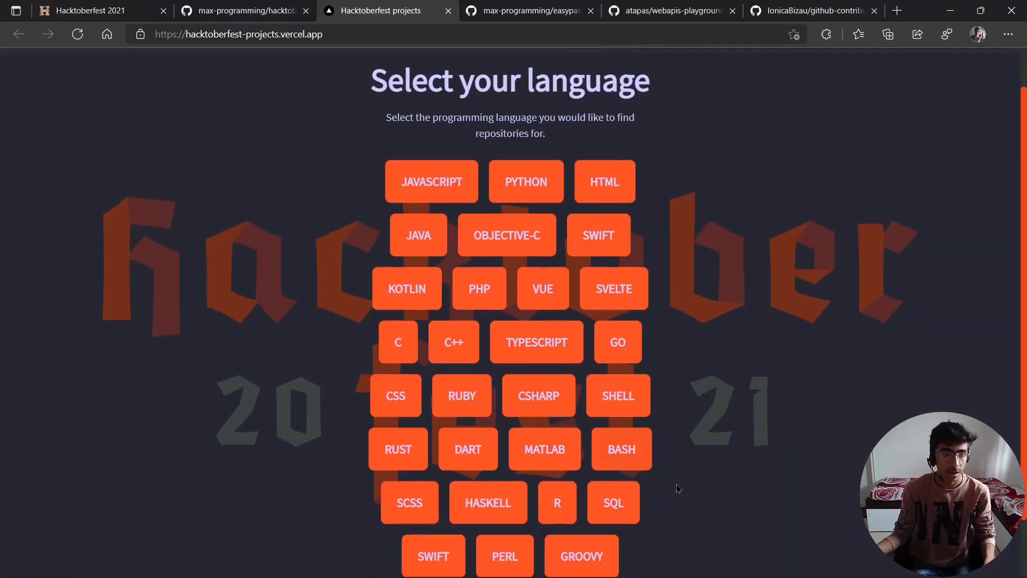
Step: Choose JAVASCRIPT to list 9981 eligible repositories, browse the cards and reach the Sort control
scroll("up", 3)
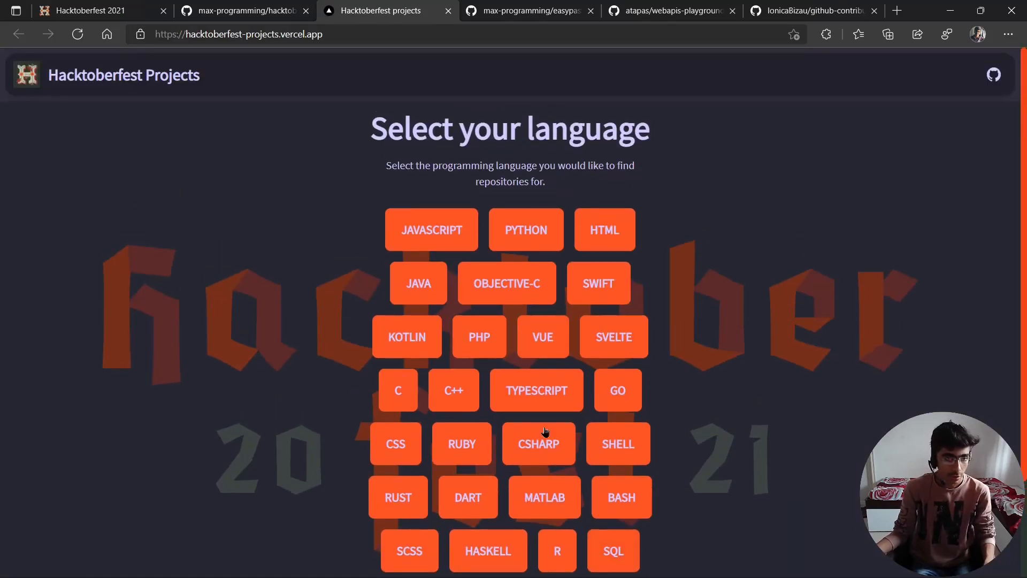
mouse_move(694, 325)
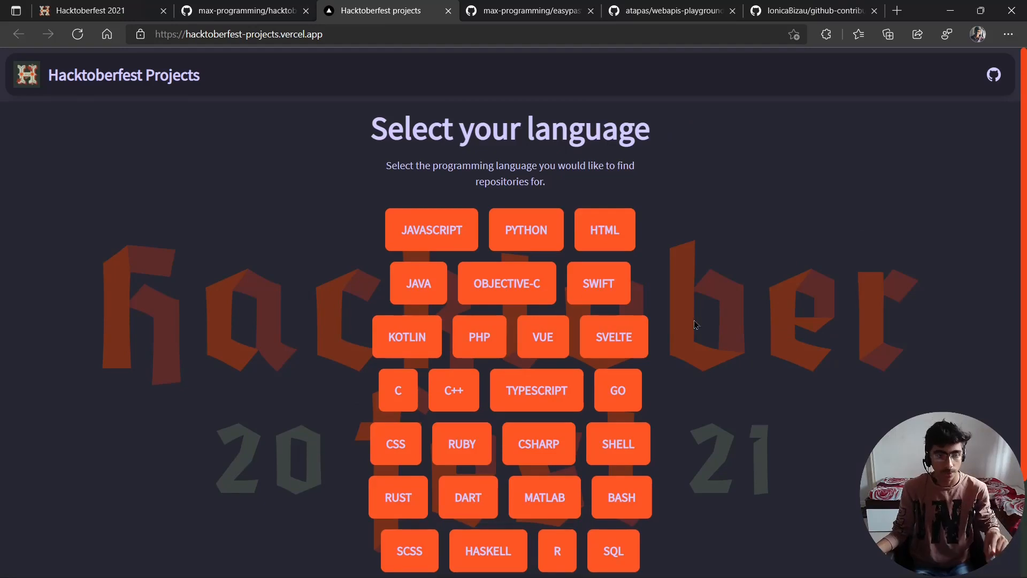
mouse_move(777, 346)
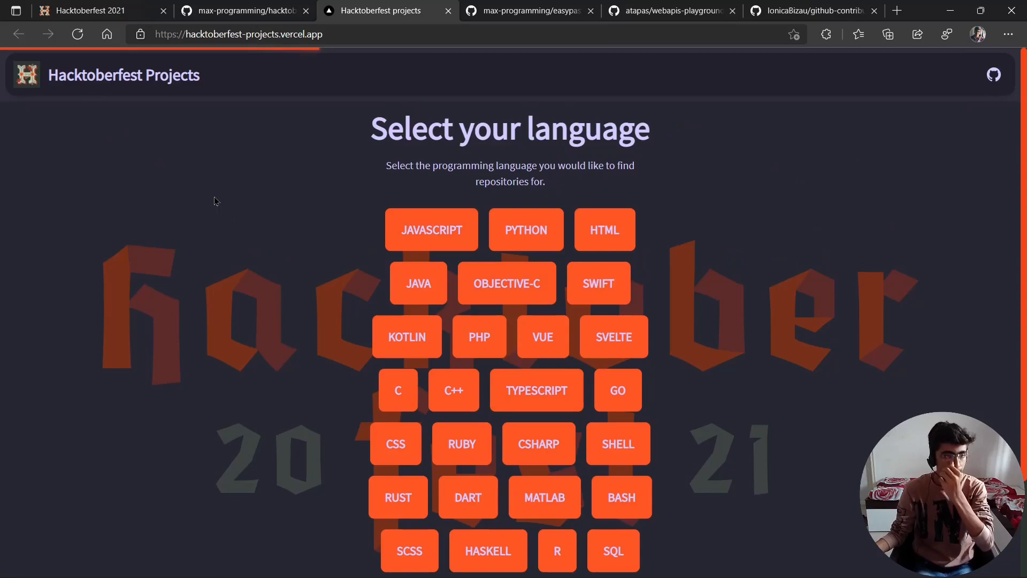
left_click(431, 229)
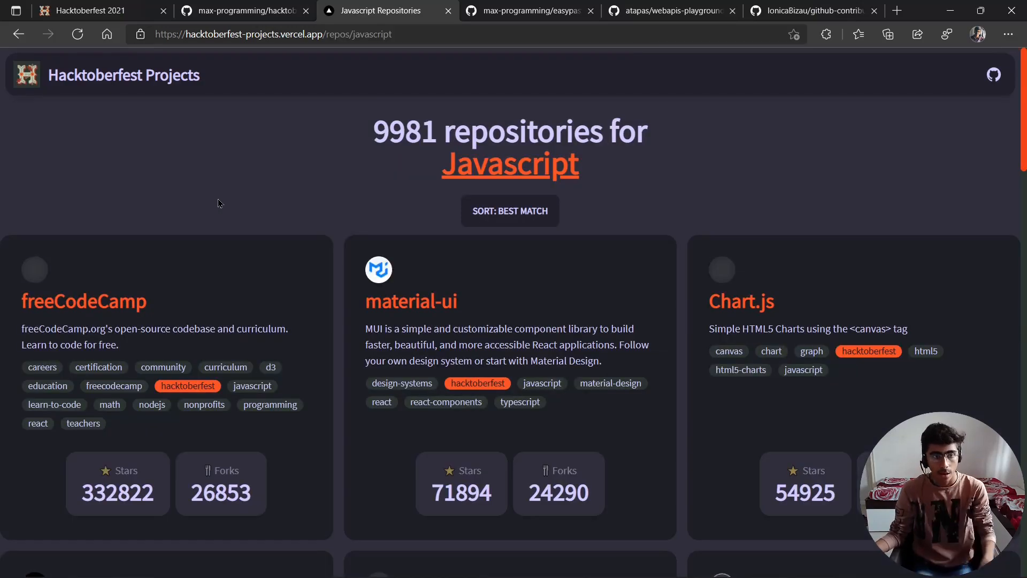
scroll("down", 3)
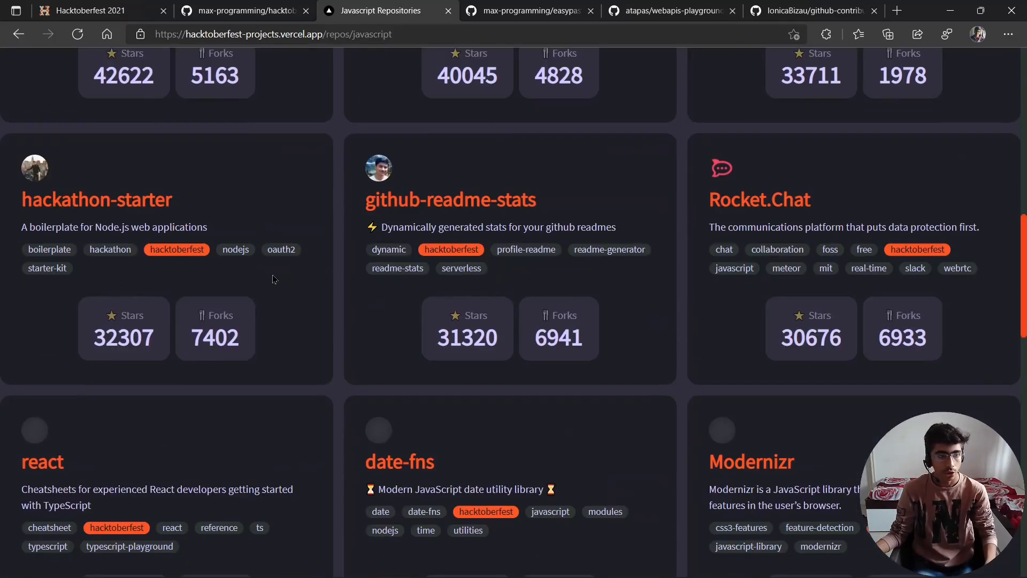
scroll("up", 3)
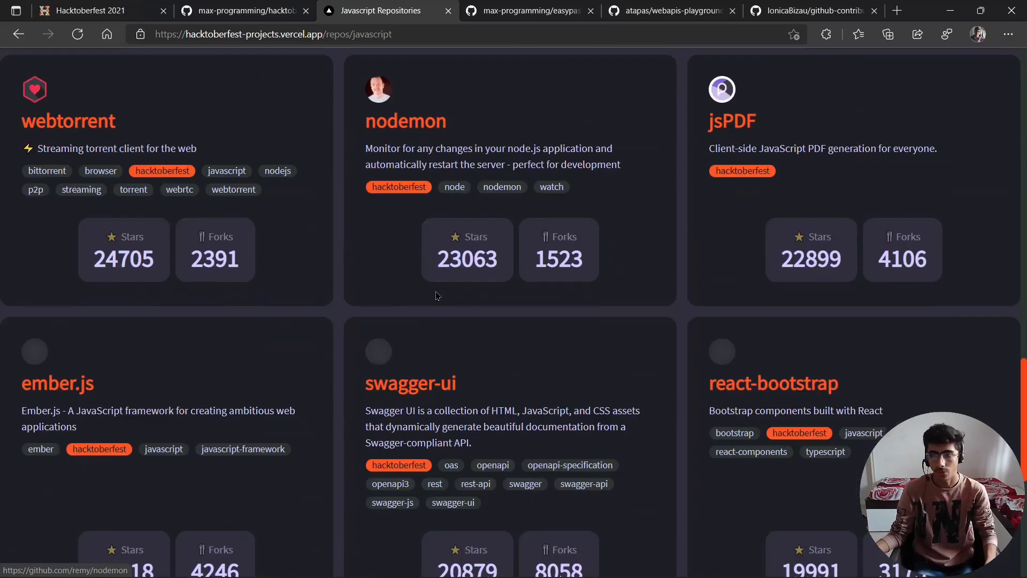
scroll("up", 3)
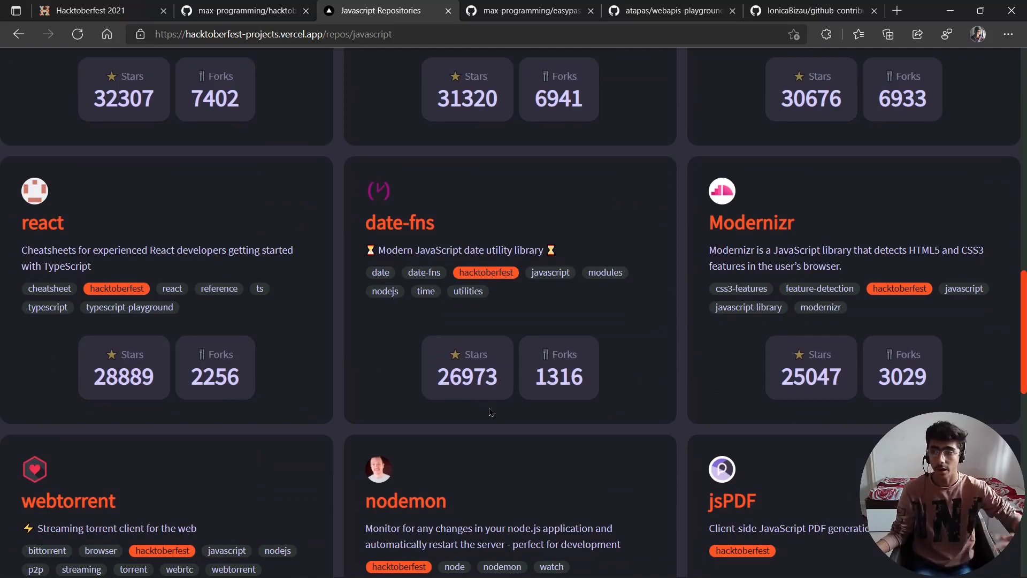
scroll("up", 3)
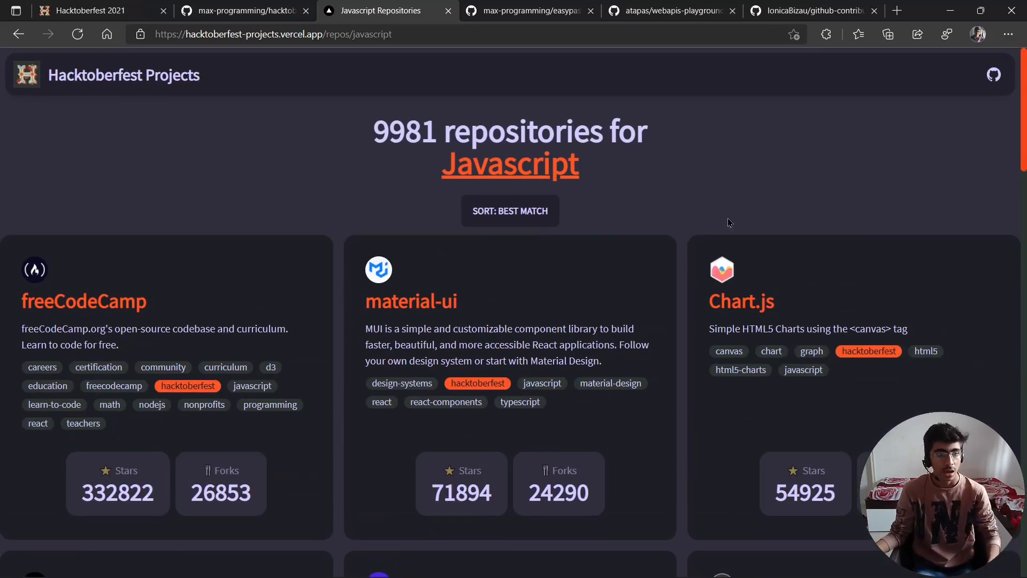
left_click(509, 211)
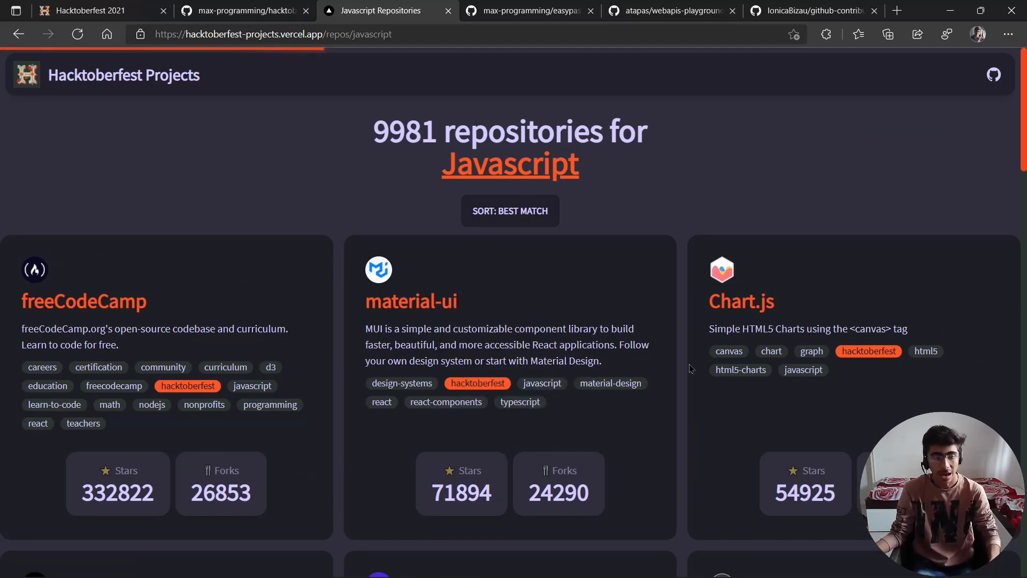
Step: Sort JavaScript repositories by Recently Updated and open js-data-structs on GitHub
left_click(509, 211)
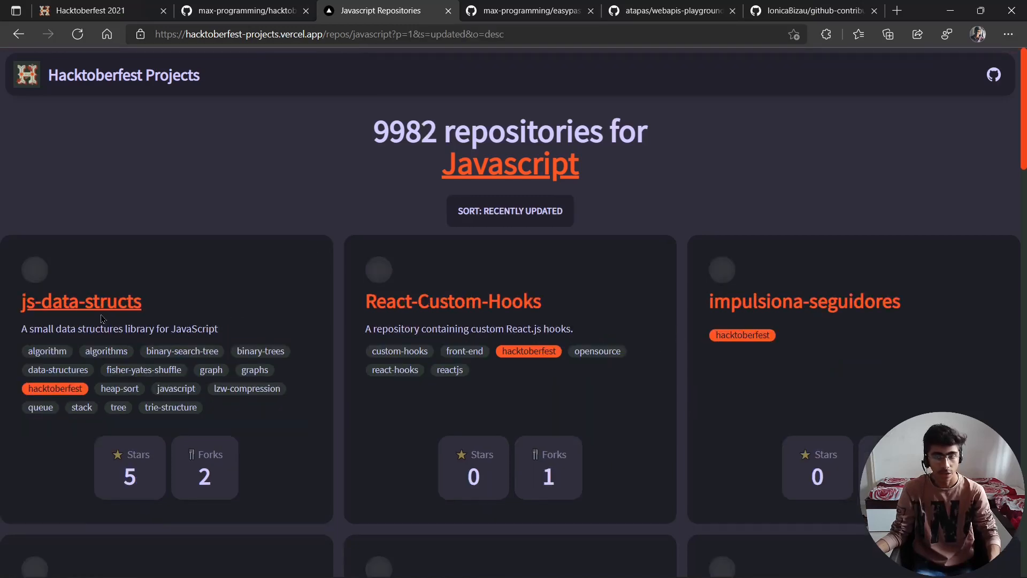
scroll("down", 3)
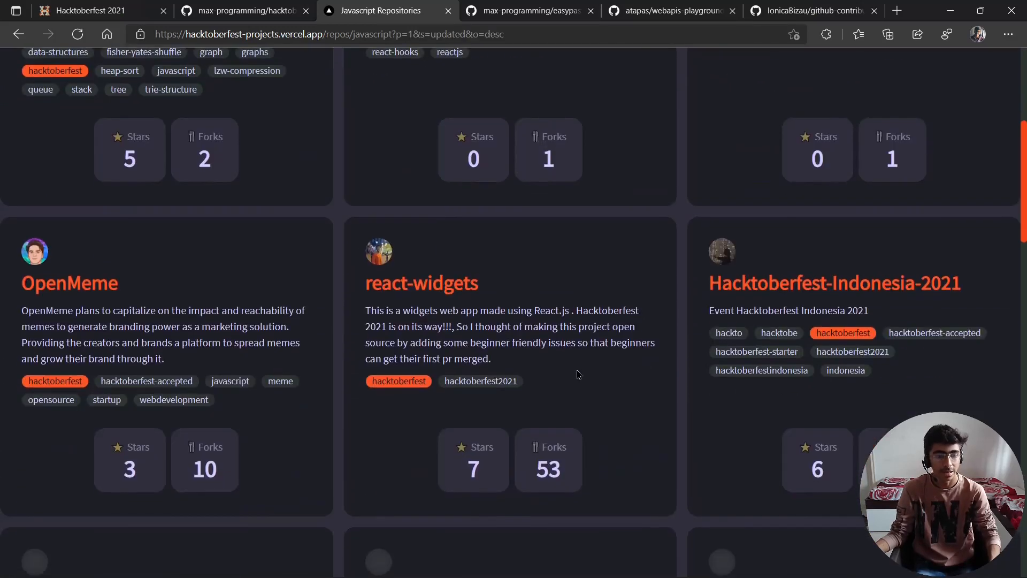
scroll("up", 3)
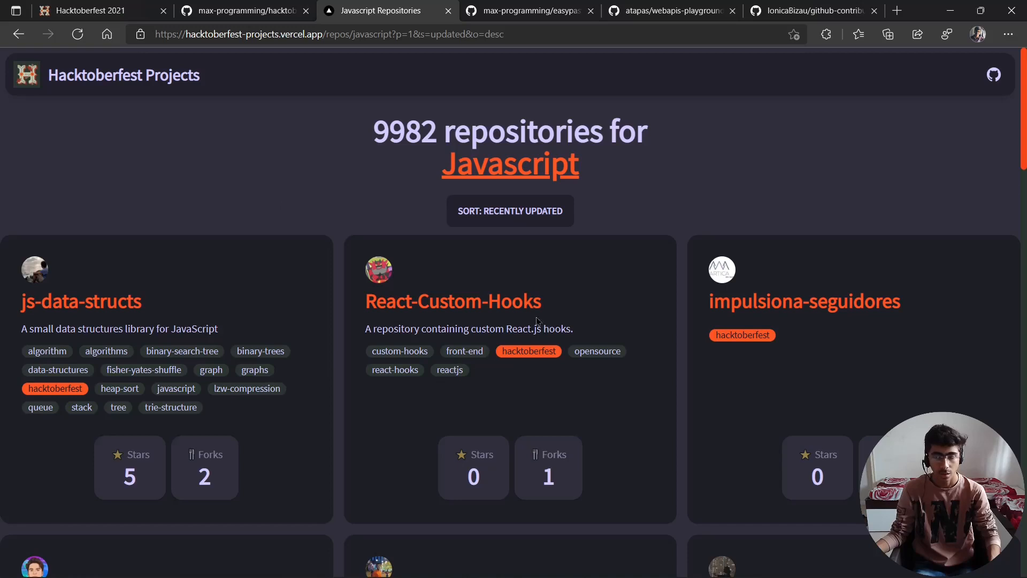
mouse_move(81, 302)
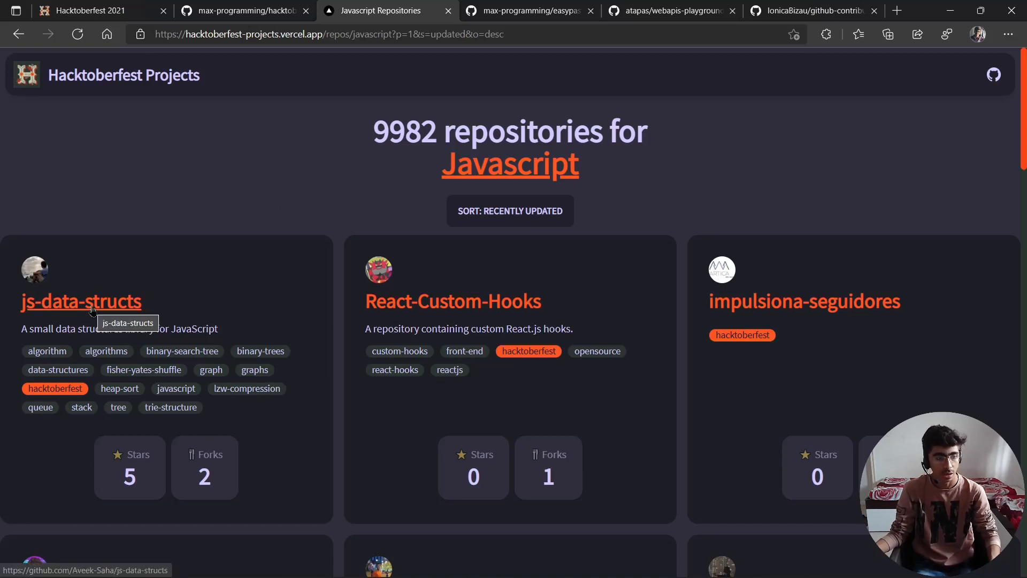
left_click(81, 301)
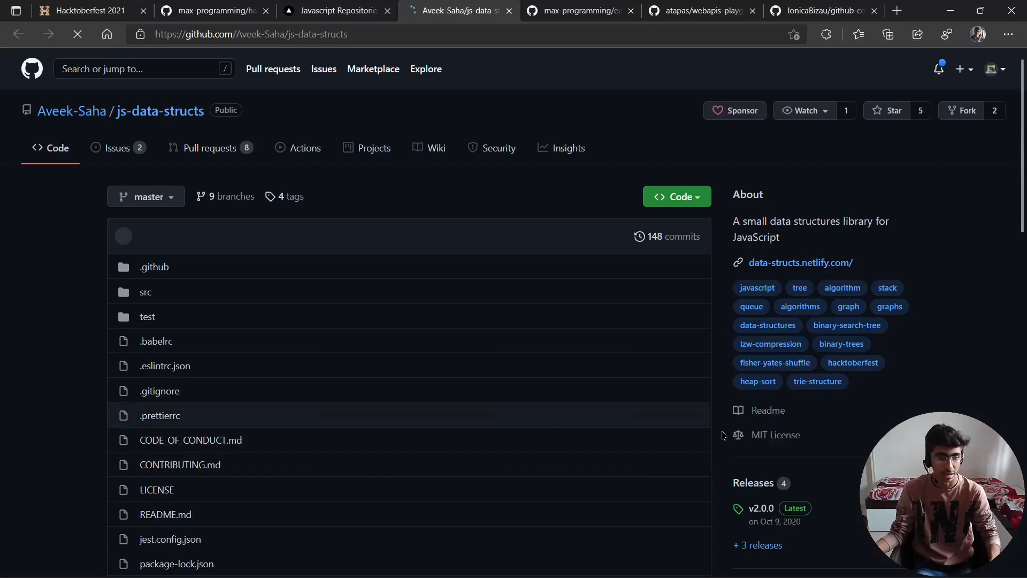
Step: Return to the JavaScript repositories list and advance to the second results page
left_click(335, 11)
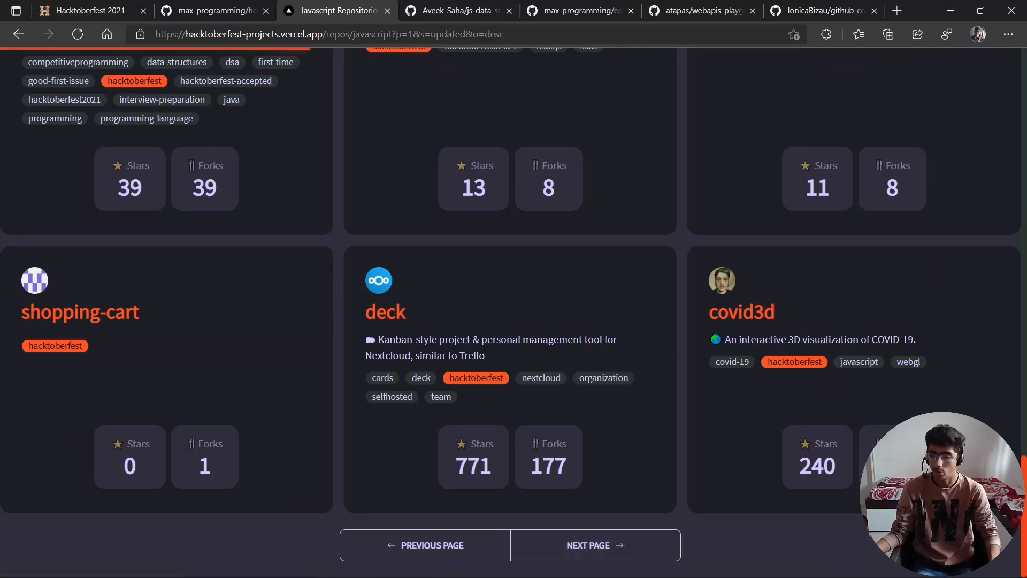
left_click(587, 544)
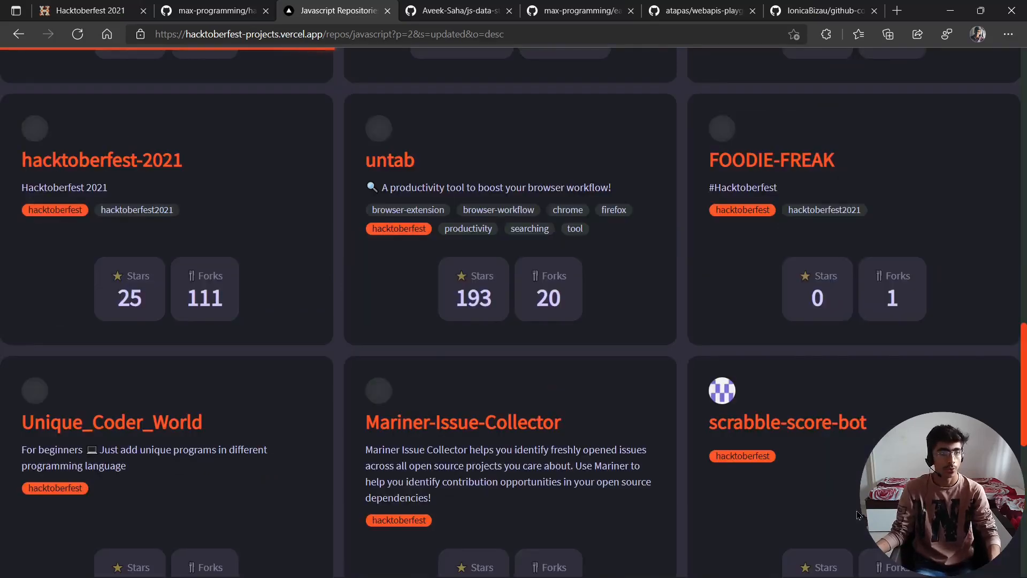
scroll("up", 3)
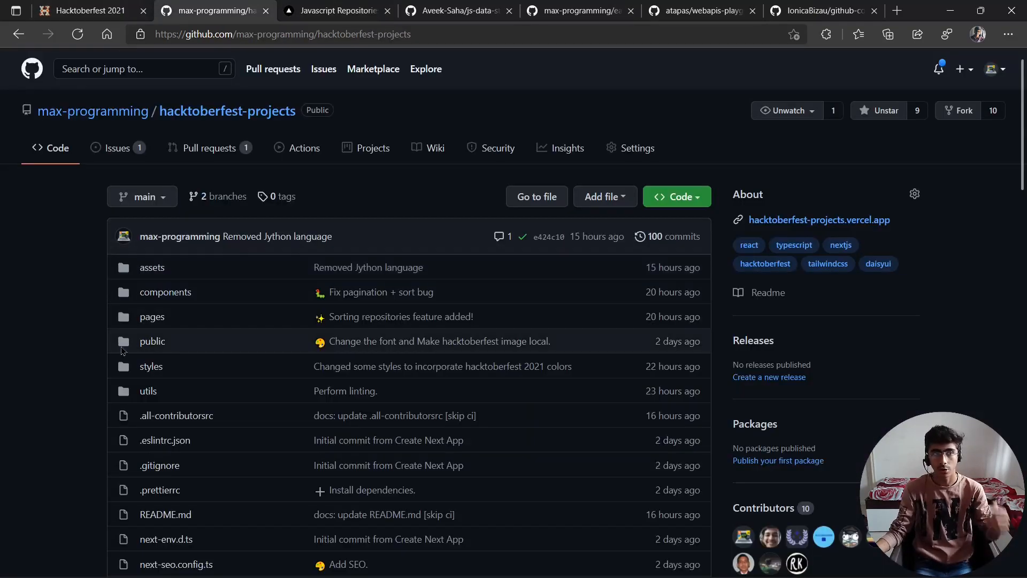
Step: Return to the top of hacktoberfest-projects and switch to the Aveek-Saha/js-data-structs repository
scroll("down", 3)
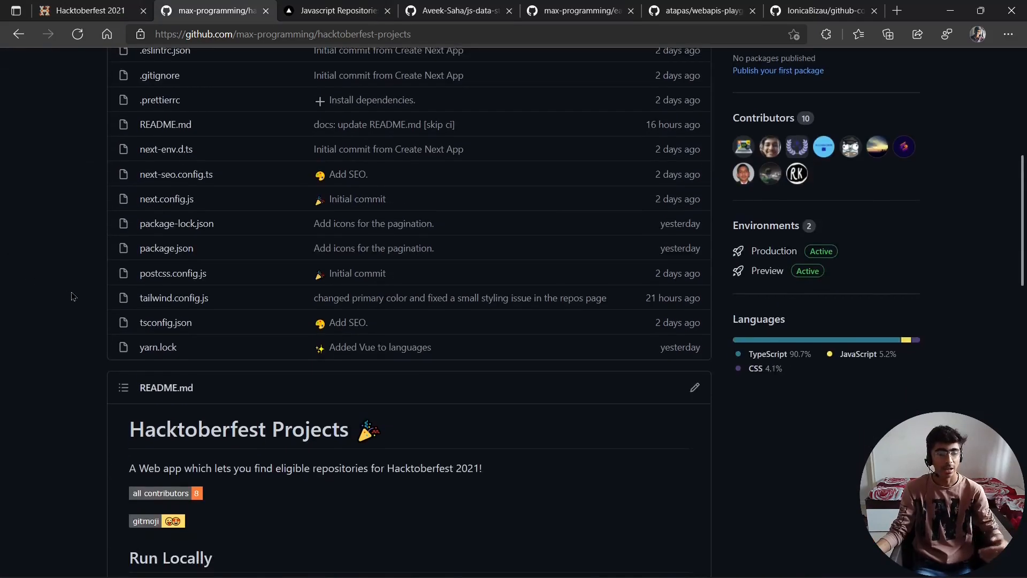
scroll("up", 3)
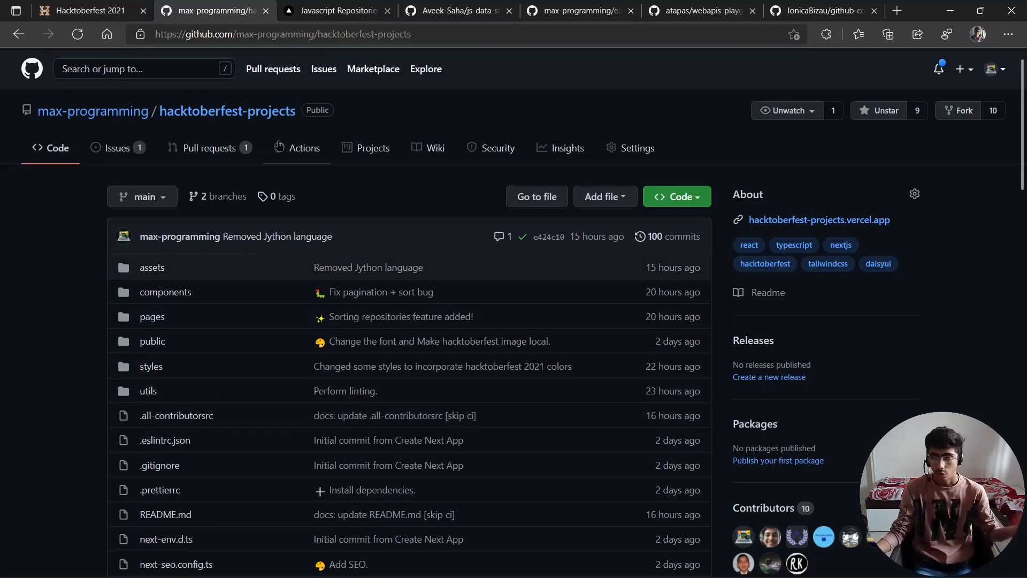
left_click(459, 11)
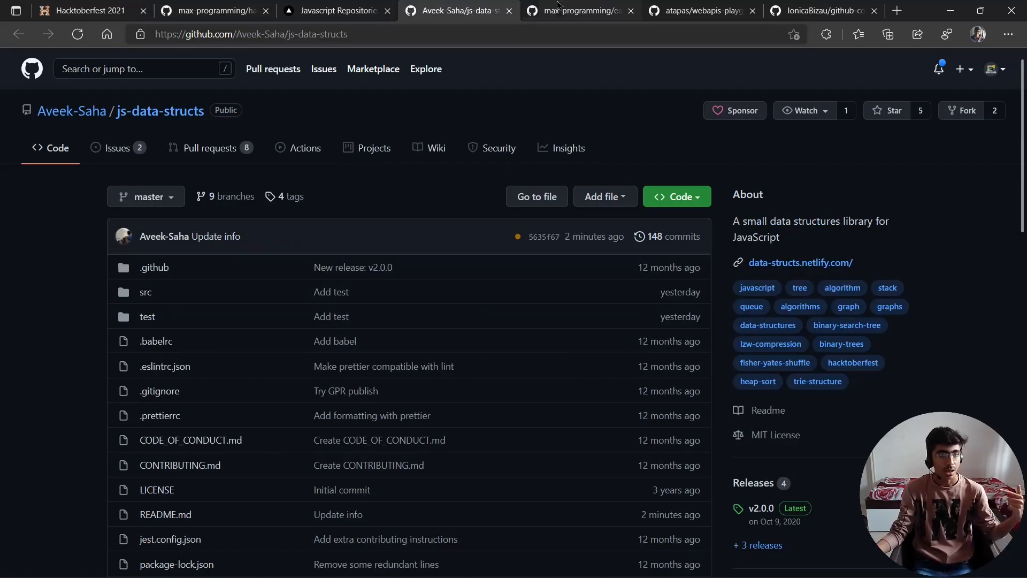
Step: View the max-programming/easypastes repository, then move on to atapas/webapis-playground
left_click(578, 11)
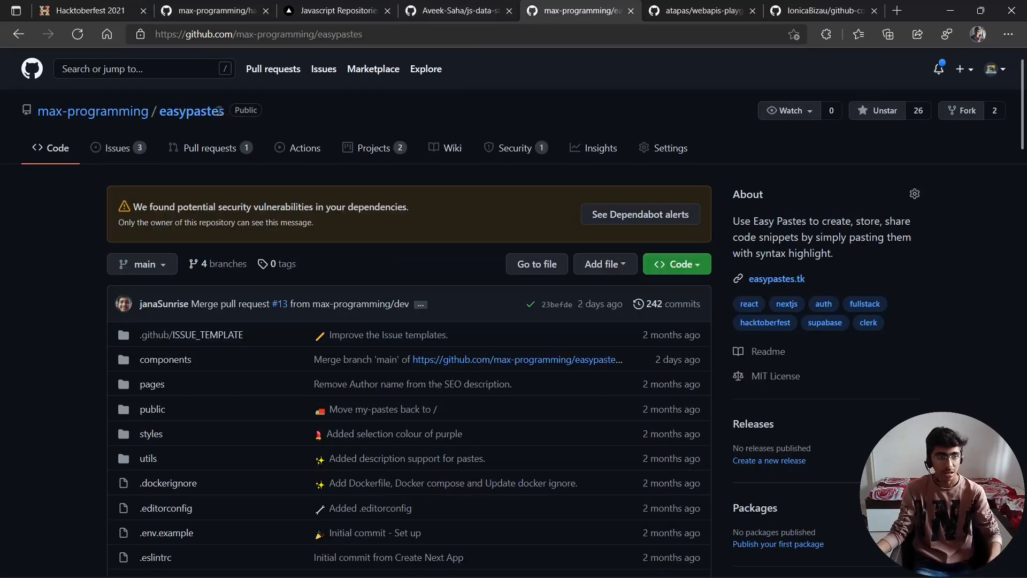
mouse_move(56, 228)
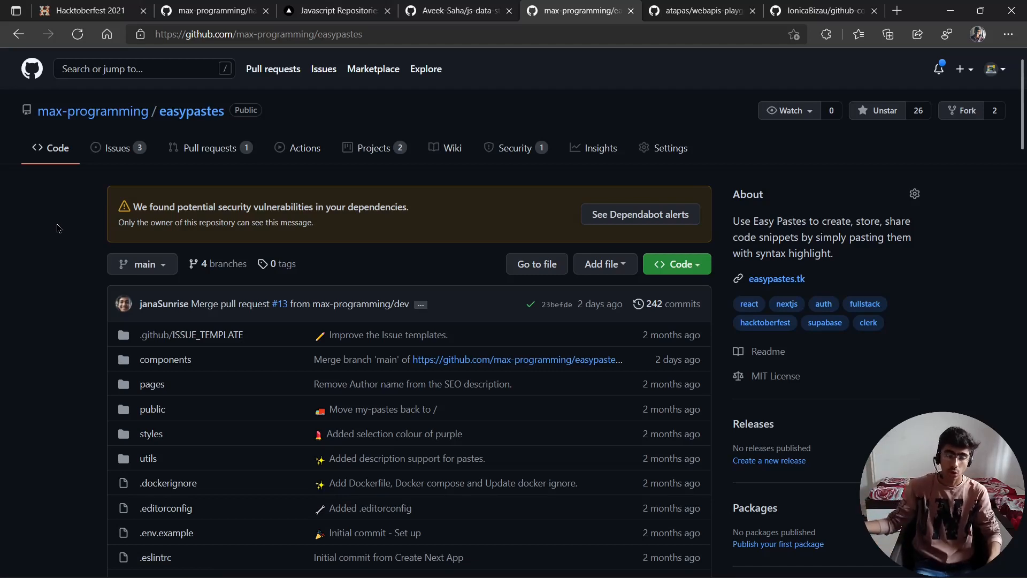
left_click(701, 10)
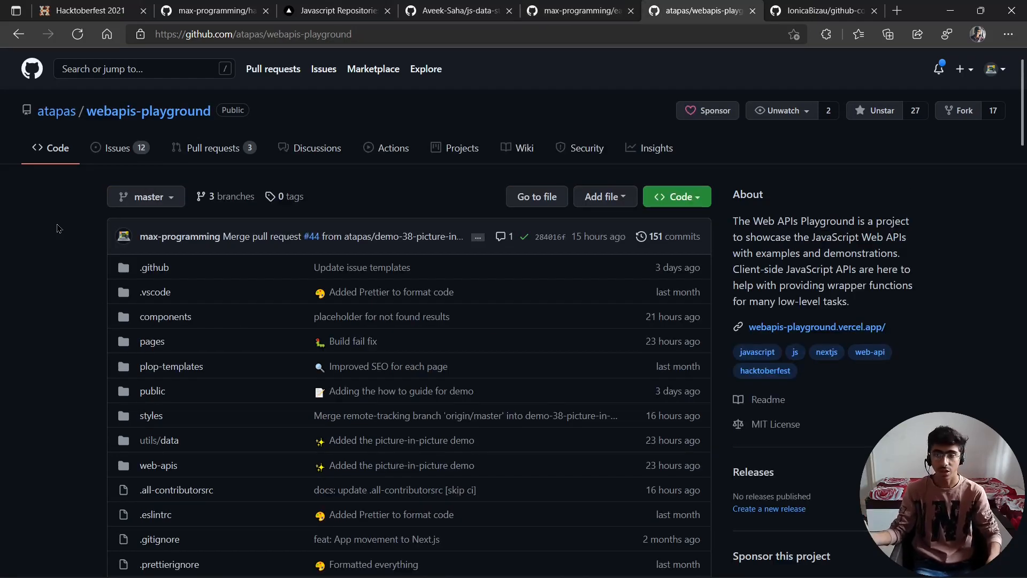
mouse_move(56, 111)
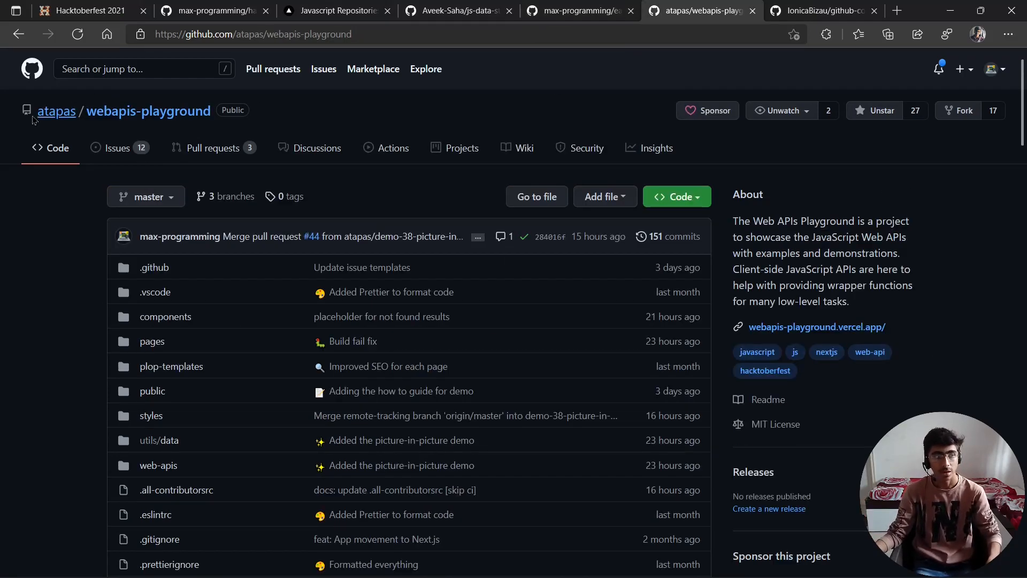
scroll("down", 3)
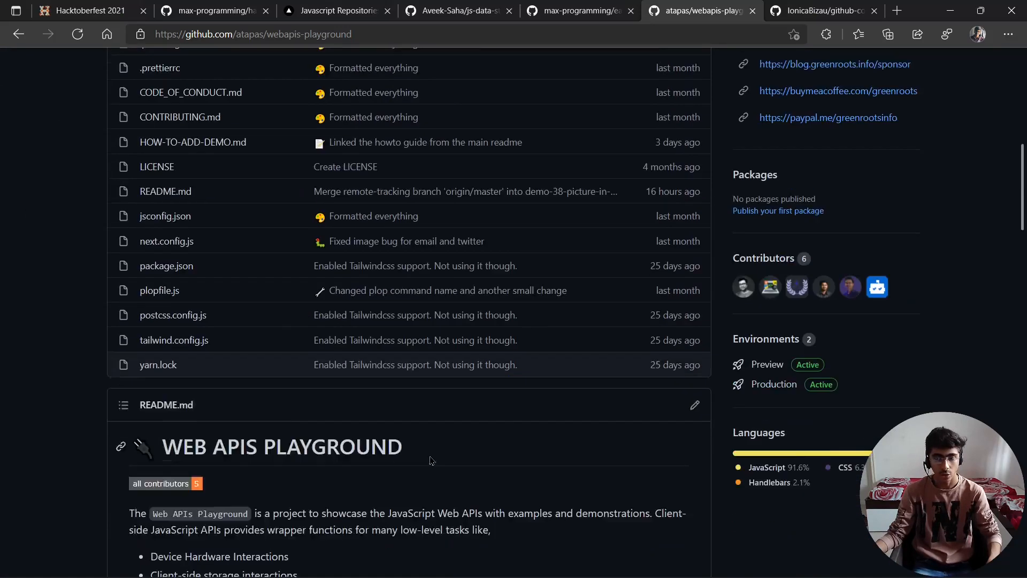
scroll("down", 3)
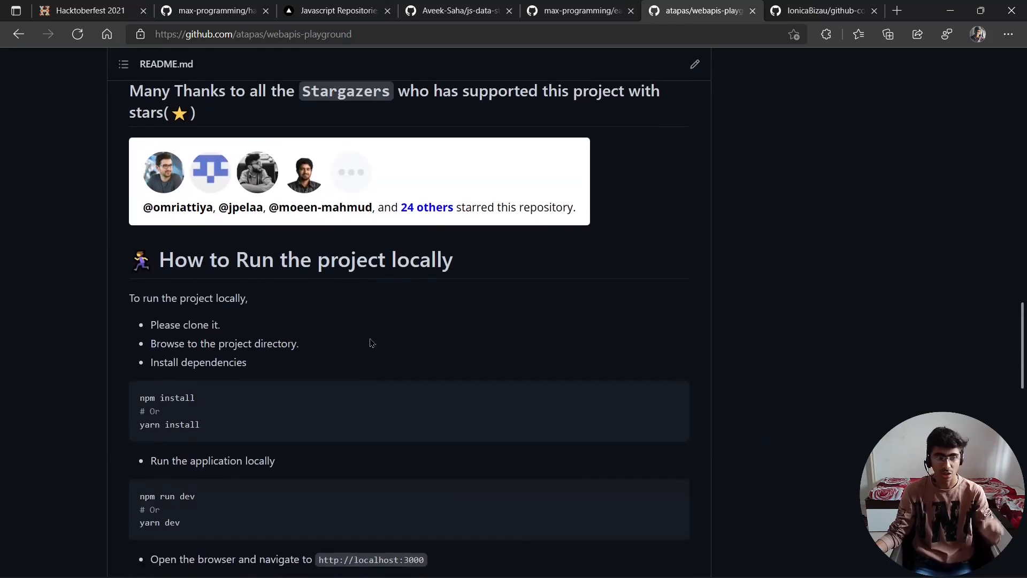
scroll("down", 3)
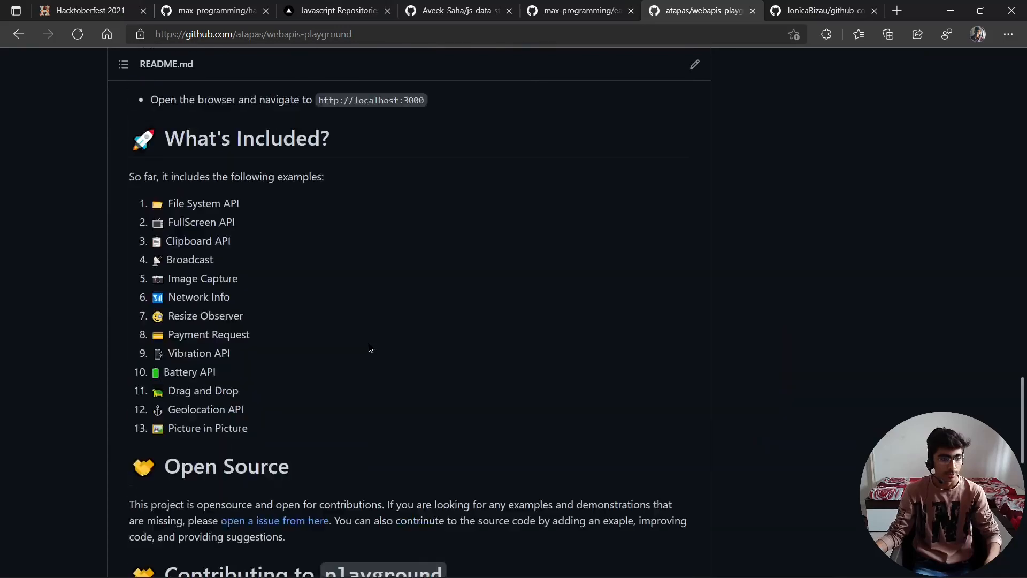
Step: Switch to IonicaBizau/github-contributions and look through its README contributions-calendar demo
left_click(818, 11)
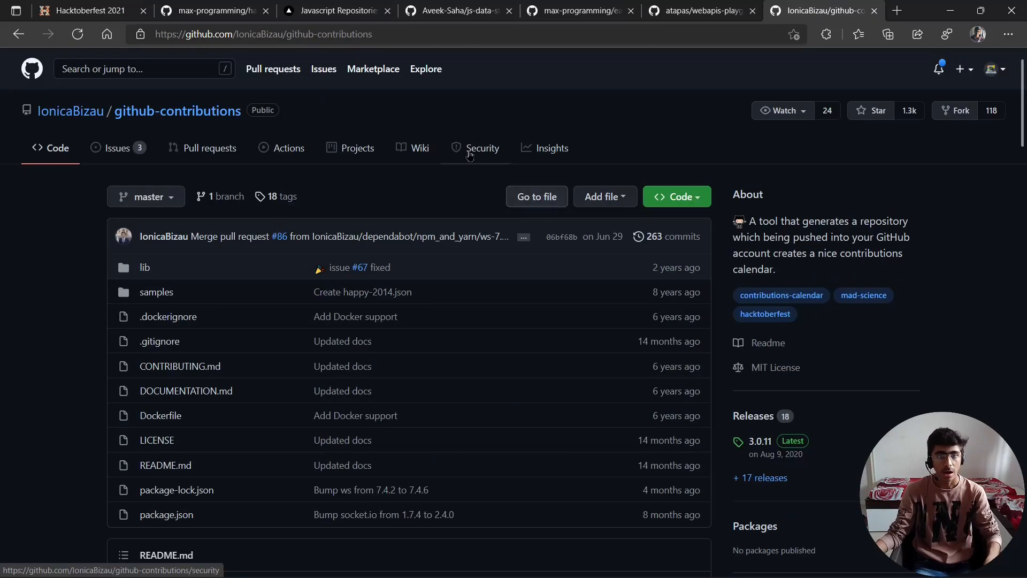
double_click(176, 110)
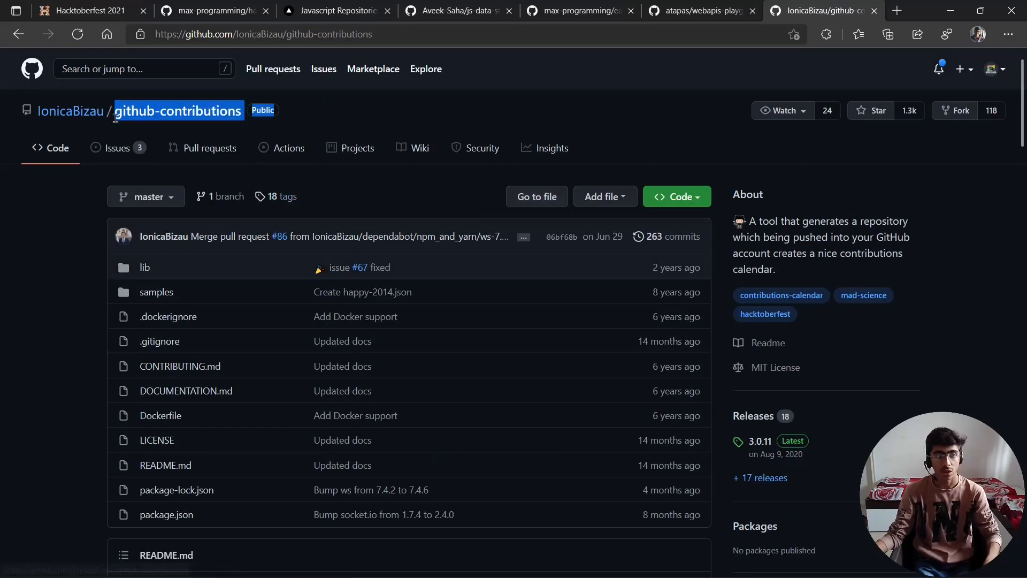
scroll("down", 3)
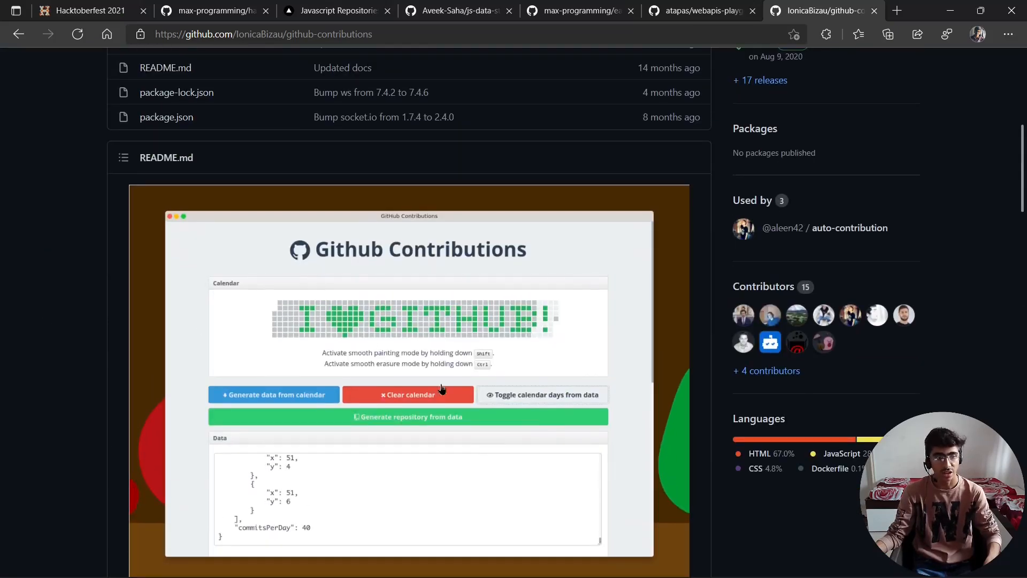
mouse_move(351, 325)
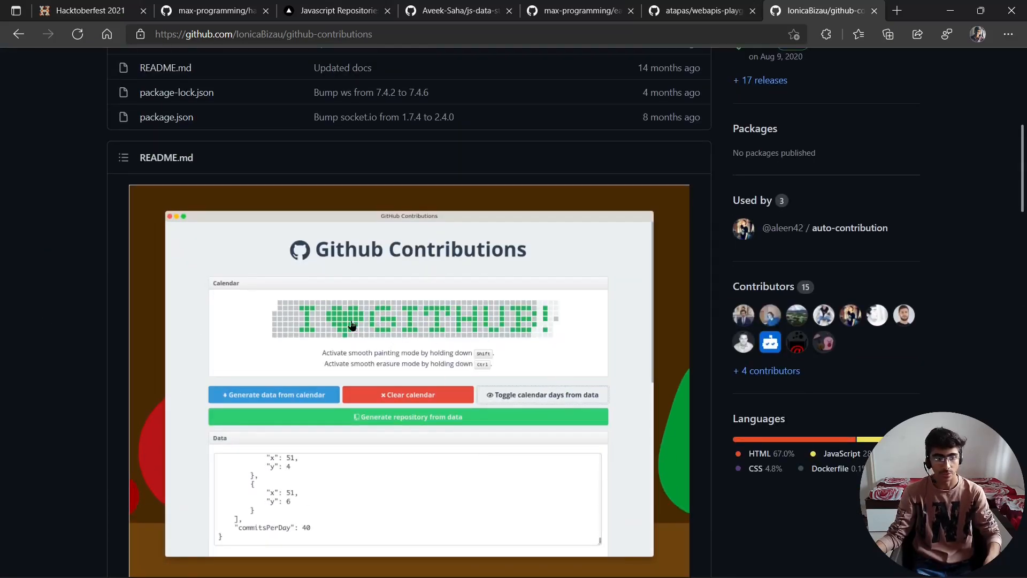
mouse_move(226, 305)
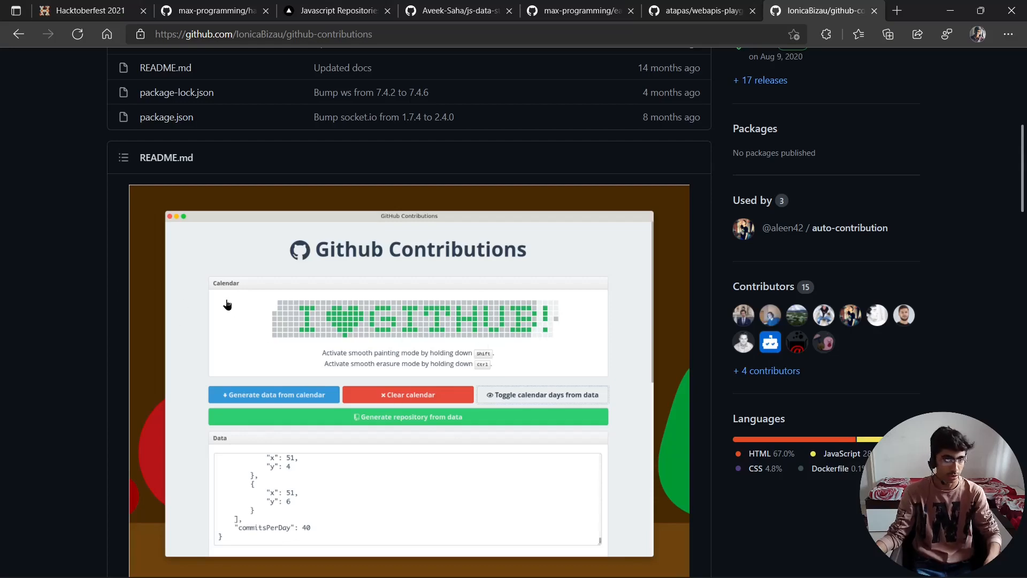
scroll("up", 3)
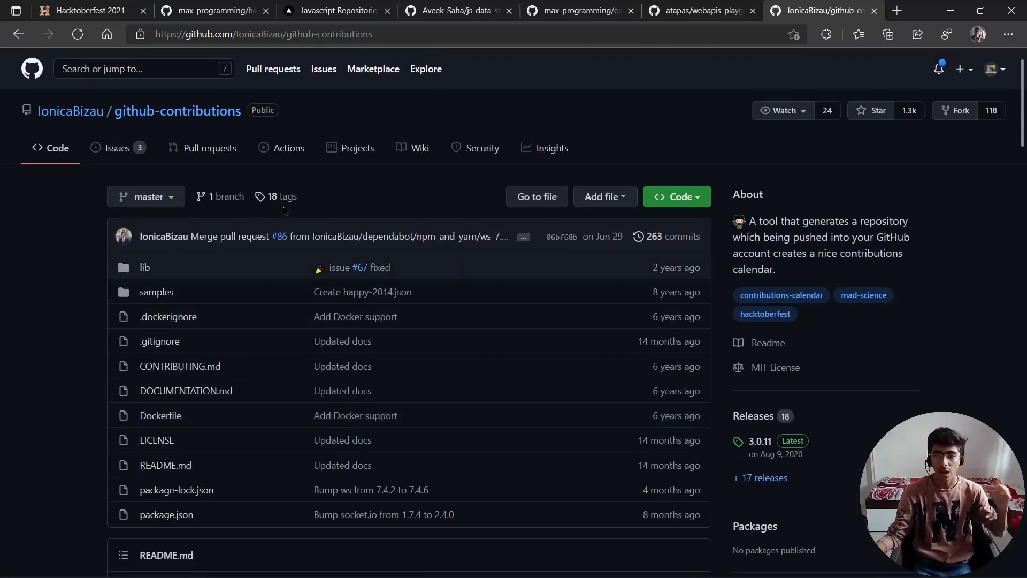
Step: Return to the Hacktoberfest Projects language picker, then bring up the Max Programming Twitter profile
left_click(336, 10)
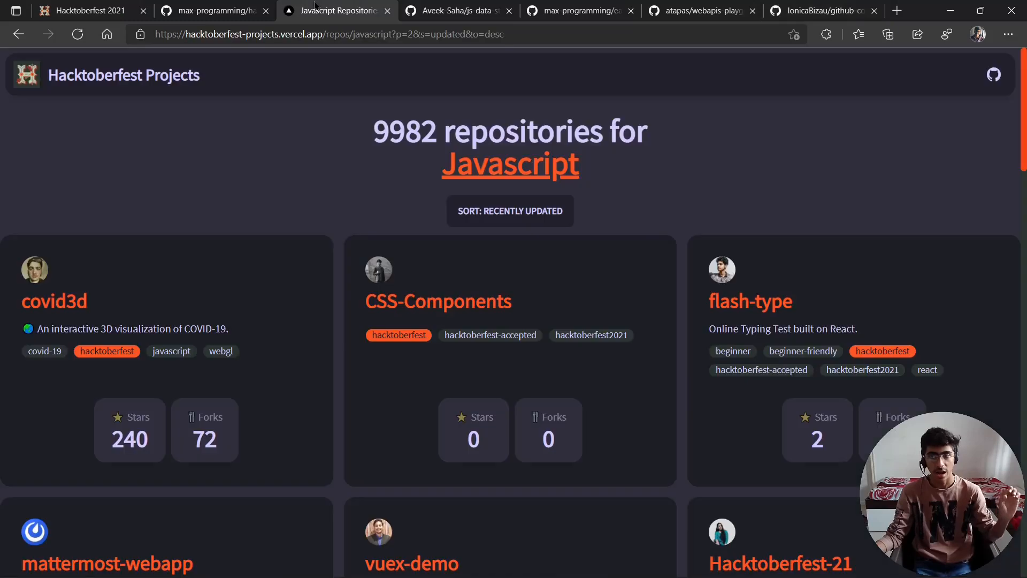
mouse_move(419, 239)
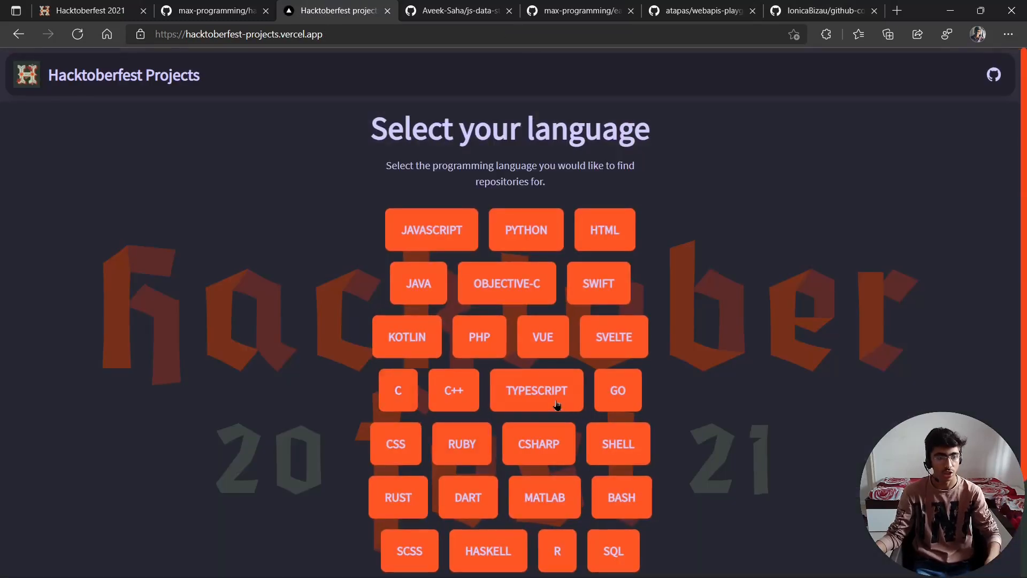
scroll("down", 3)
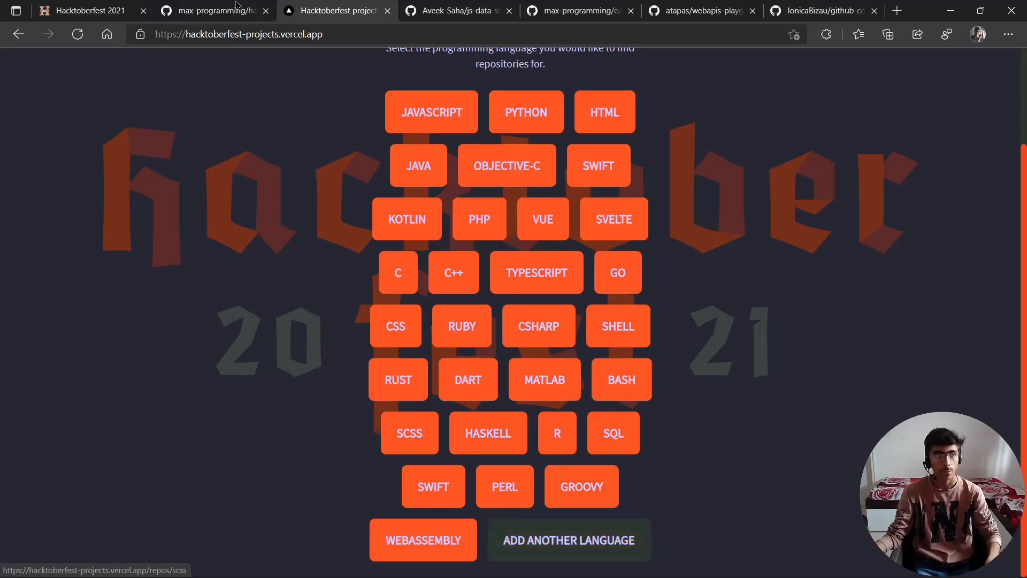
left_click(213, 11)
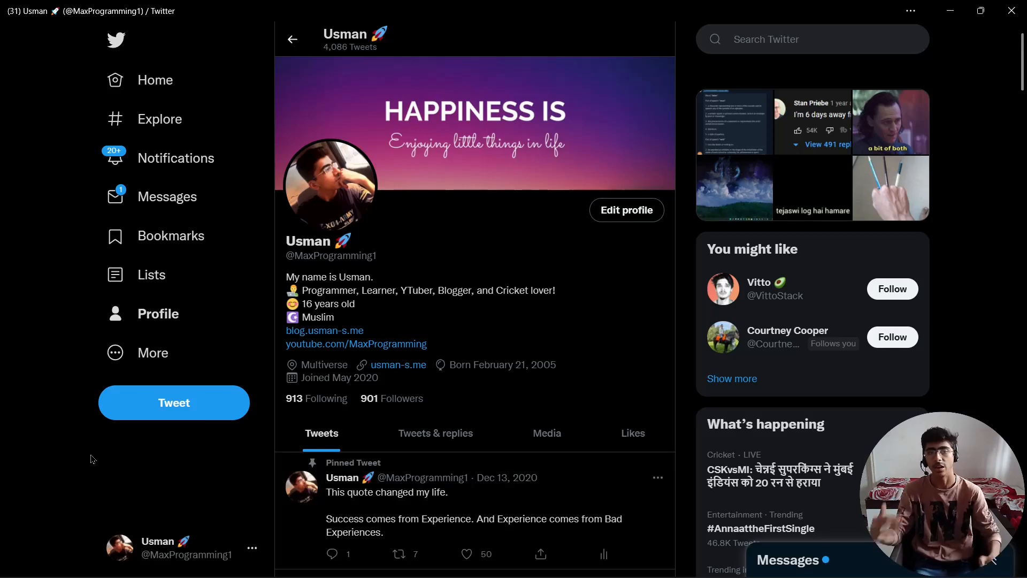
Step: Scroll the Twitter profile to the Oct 1 tweet linking max-programming/hacktoberfest-projects
scroll("down", 3)
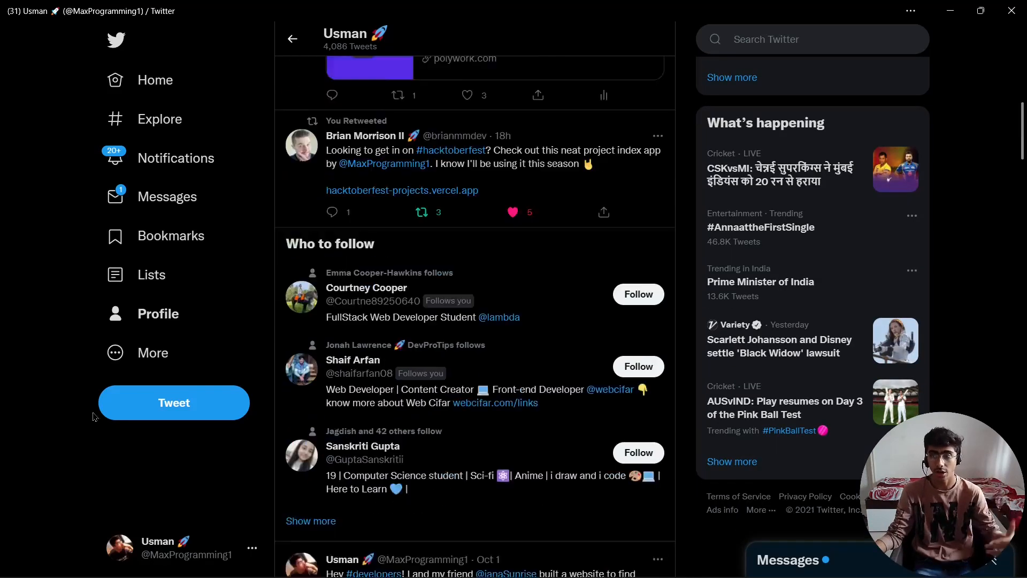
scroll("down", 3)
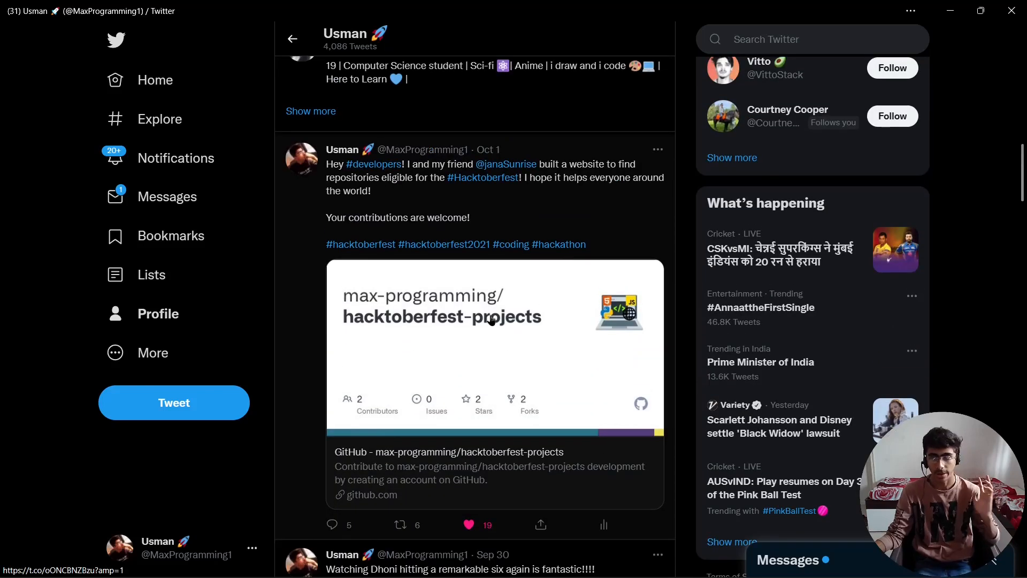
scroll("down", 3)
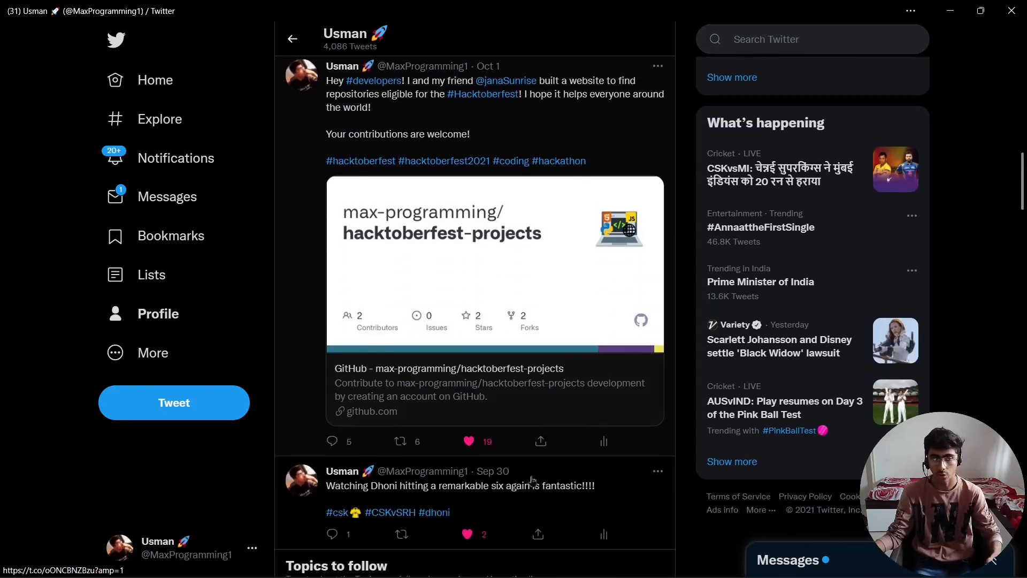
scroll("up", 3)
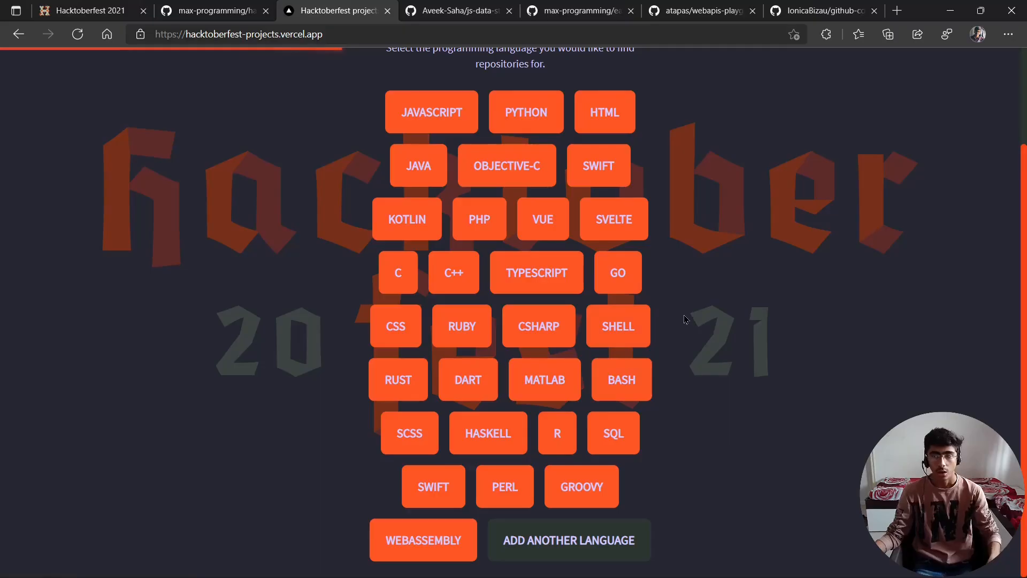
Step: Choose Bash to list its 1161 repositories led by ohmyzsh, realworld and pi-hole
left_click(619, 379)
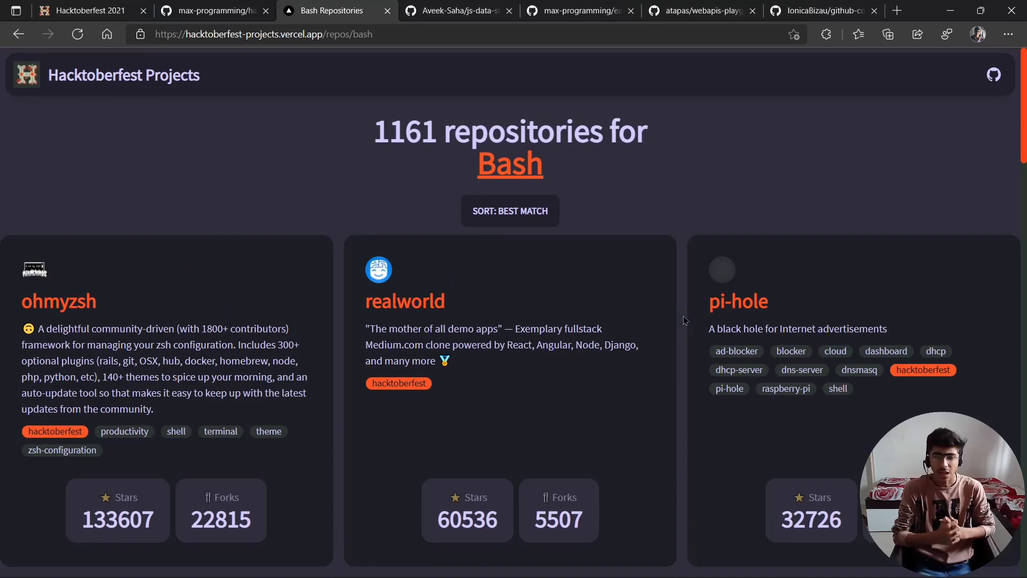